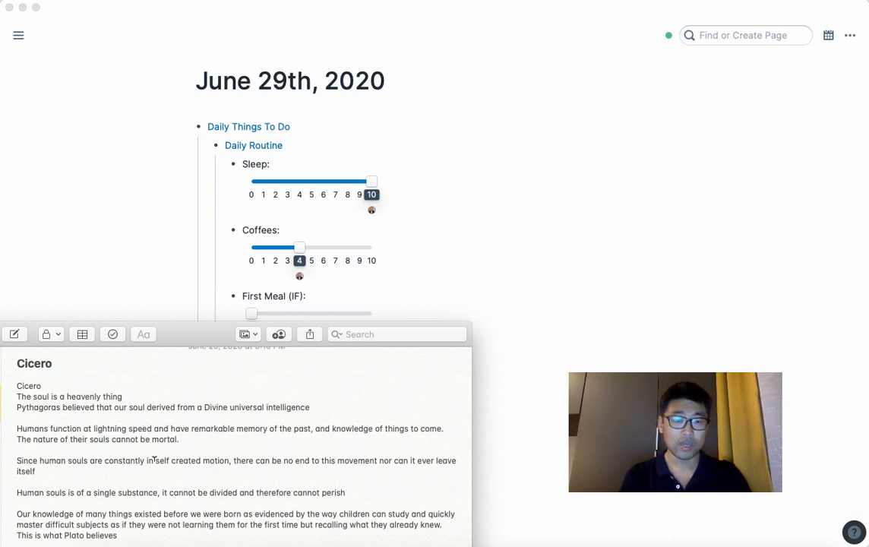
pyautogui.moveTo(664, 269)
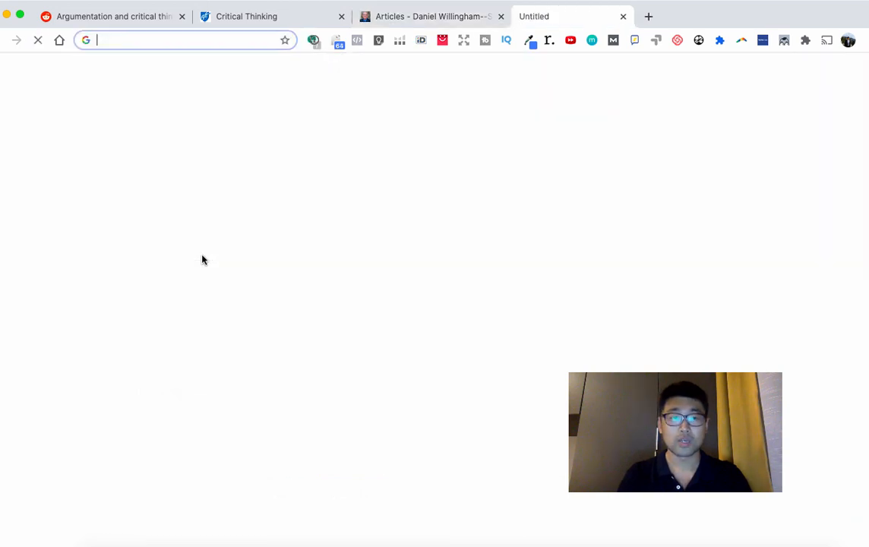
# Step: Search 'how to grow old' in a new Chrome tab to reach the book page
pyautogui.write('how to grow old')
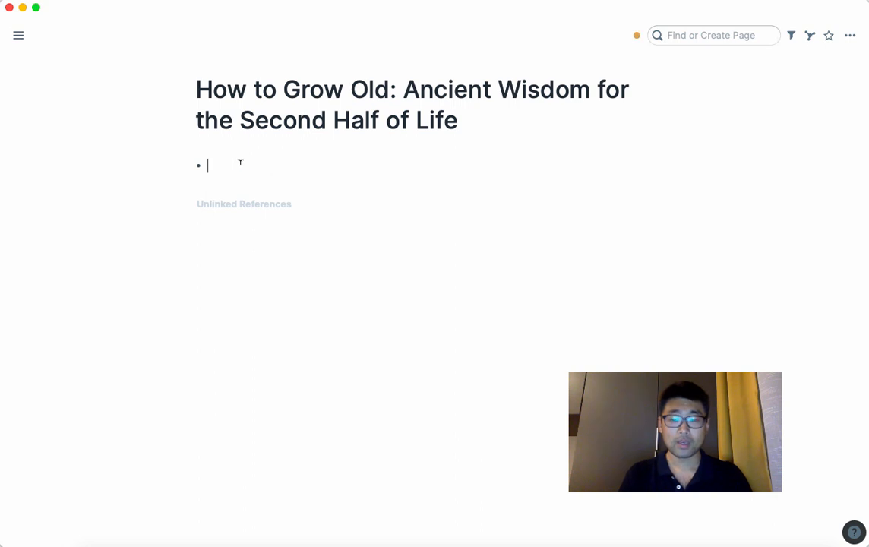
# Step: Link a [[Metadata]] block on the page and bring up the Metadata template in the sidebar
pyautogui.write('[[meta')
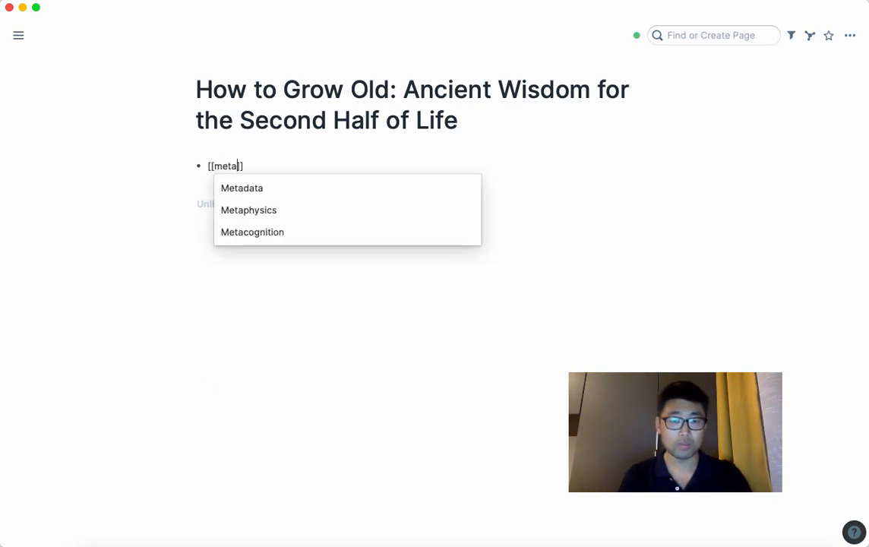
pyautogui.click(242, 188)
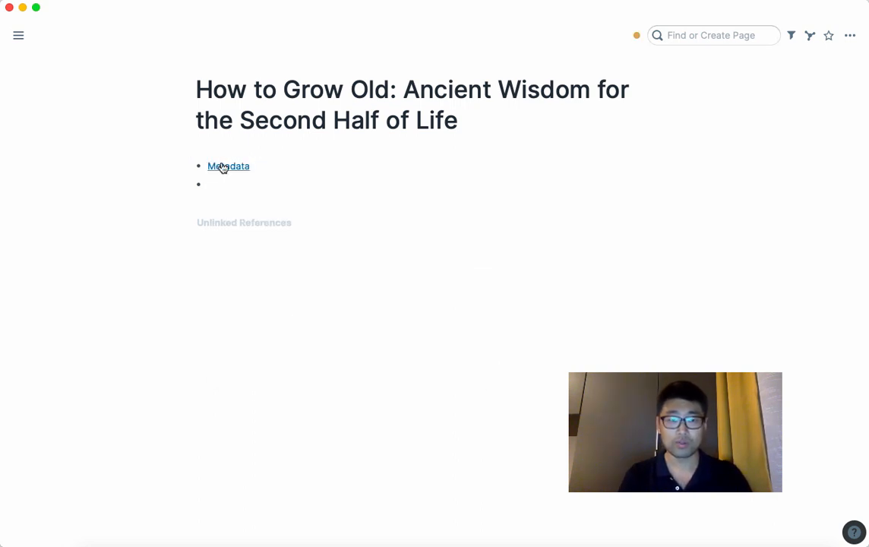
pyautogui.click(228, 165)
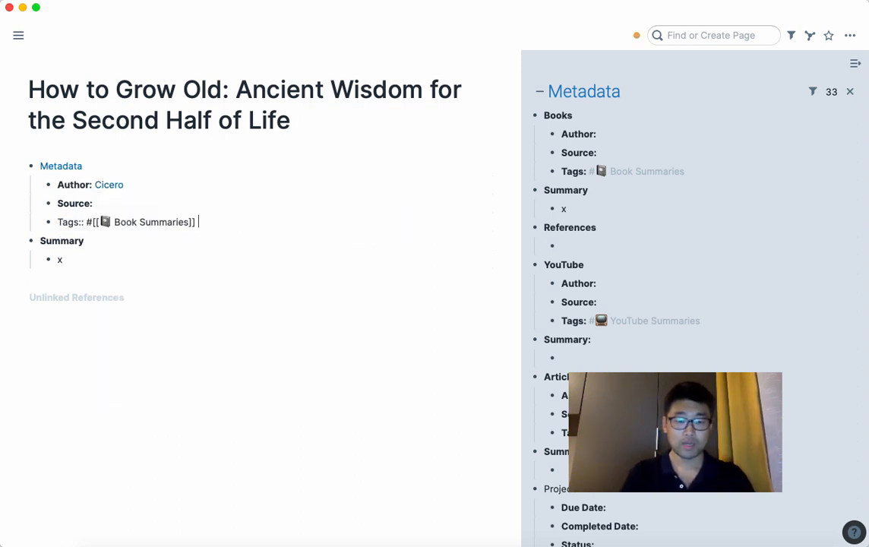
# Step: Tag the metadata #Literature Notes and show the other pages mentioning it
pyautogui.write('#li')
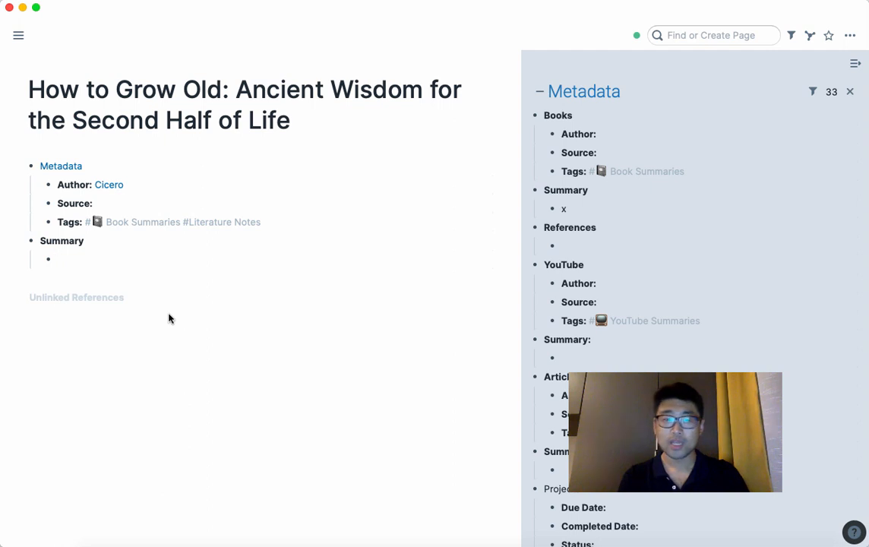
pyautogui.click(222, 222)
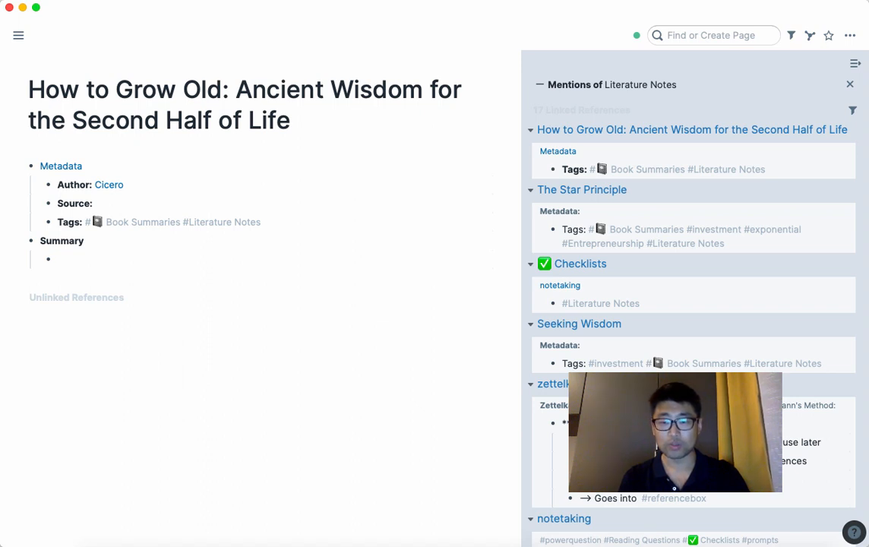
pyautogui.moveTo(816, 100)
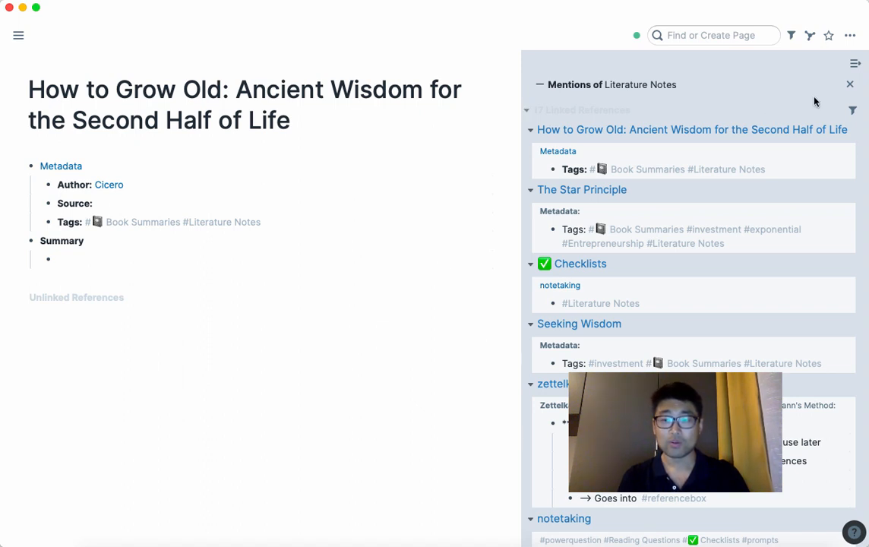
# Step: Close the Literature Notes mentions panel and start editing the empty Summary bullet
pyautogui.click(851, 84)
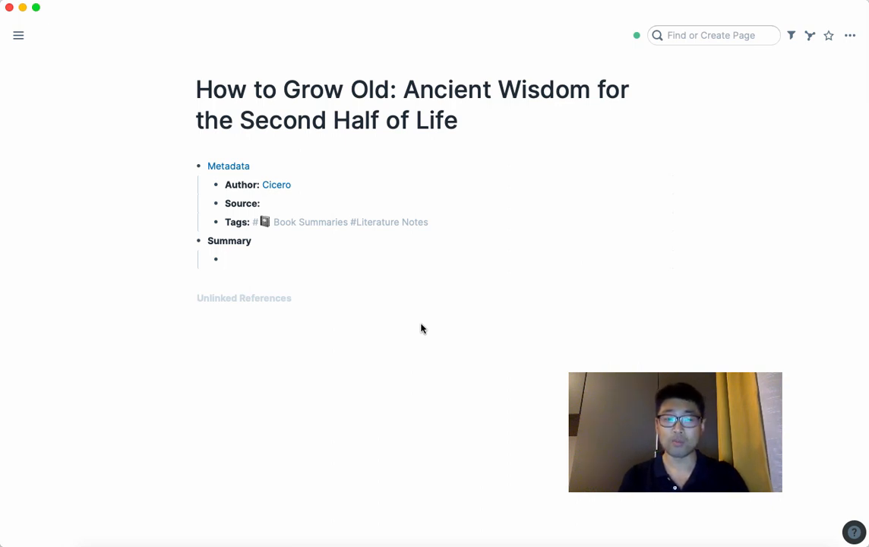
pyautogui.moveTo(219, 341)
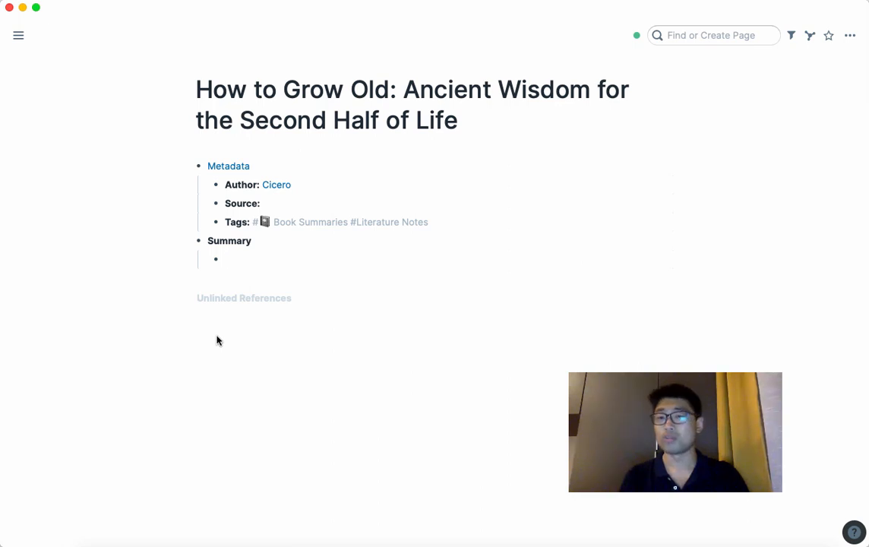
pyautogui.click(228, 258)
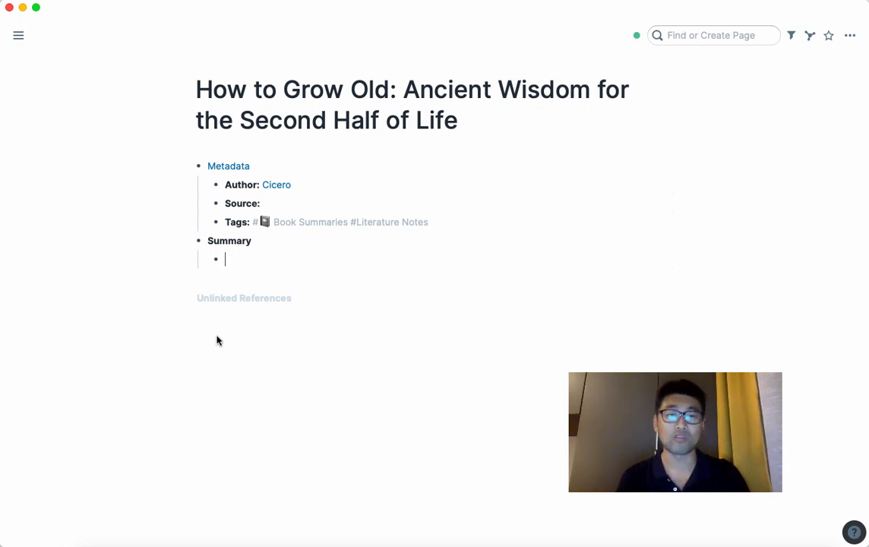
pyautogui.moveTo(6, 358)
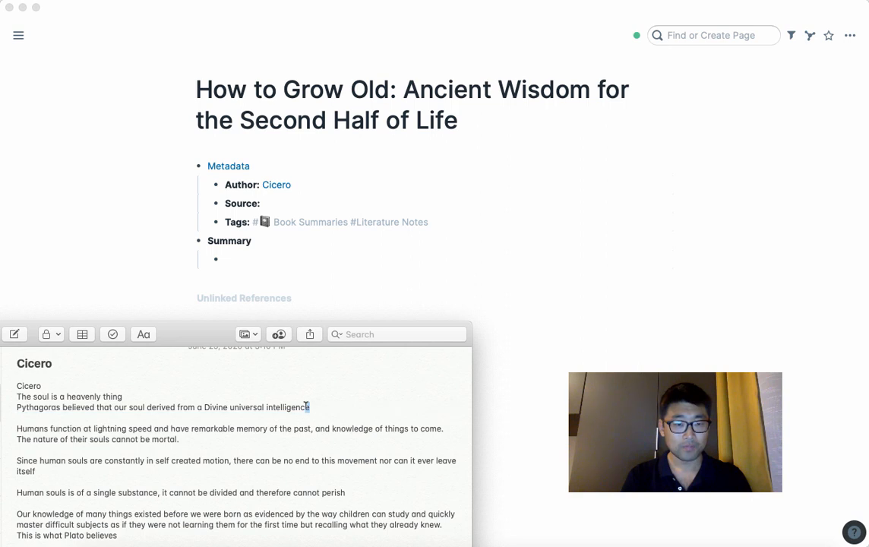
# Step: Copy 'Pythagoras believed that our soul derived from a Divine universal intelligence' into Summary, tagged #Pythagoras
pyautogui.tripleClick(160, 407)
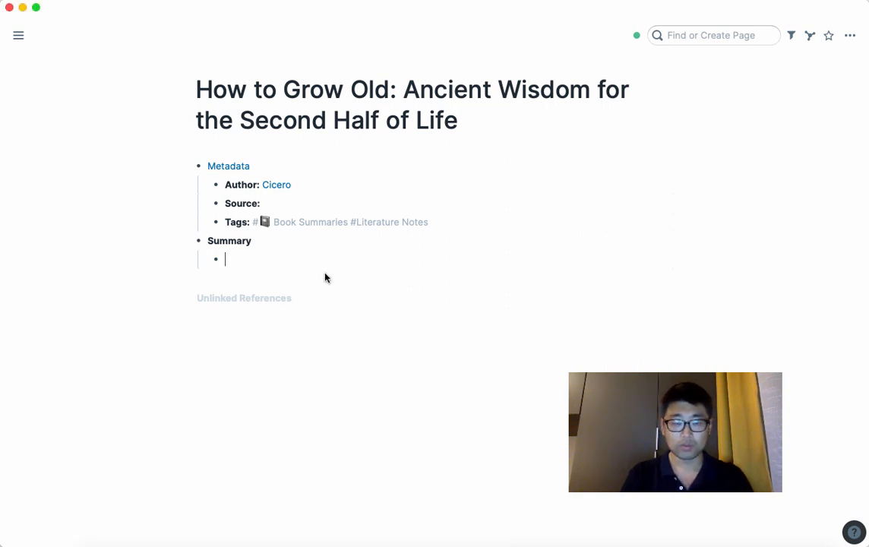
pyautogui.write('Pythagoras believed that our soul derived from a Divine universal intelligence')
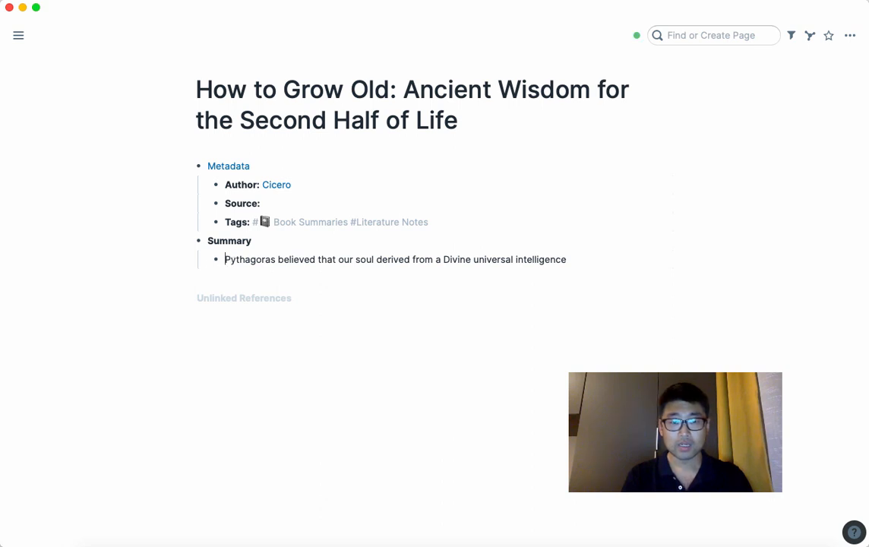
pyautogui.write('#')
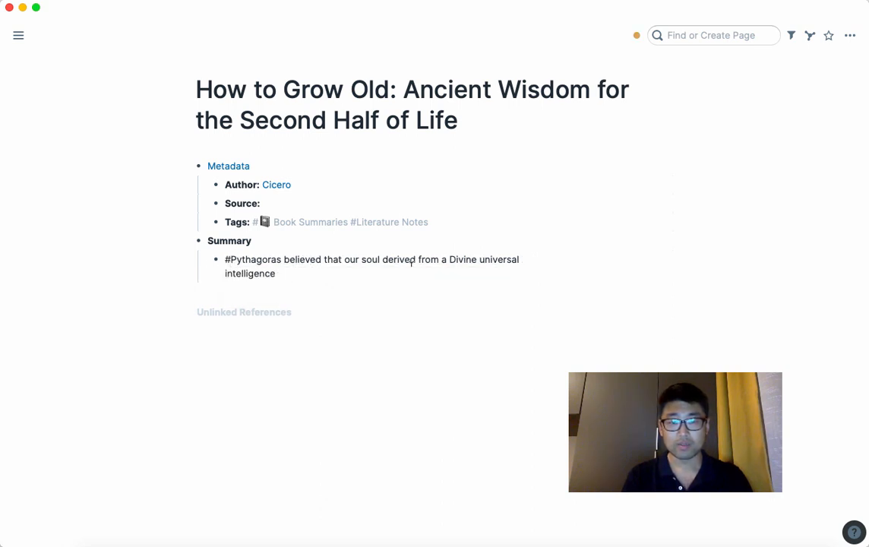
pyautogui.moveTo(375, 292)
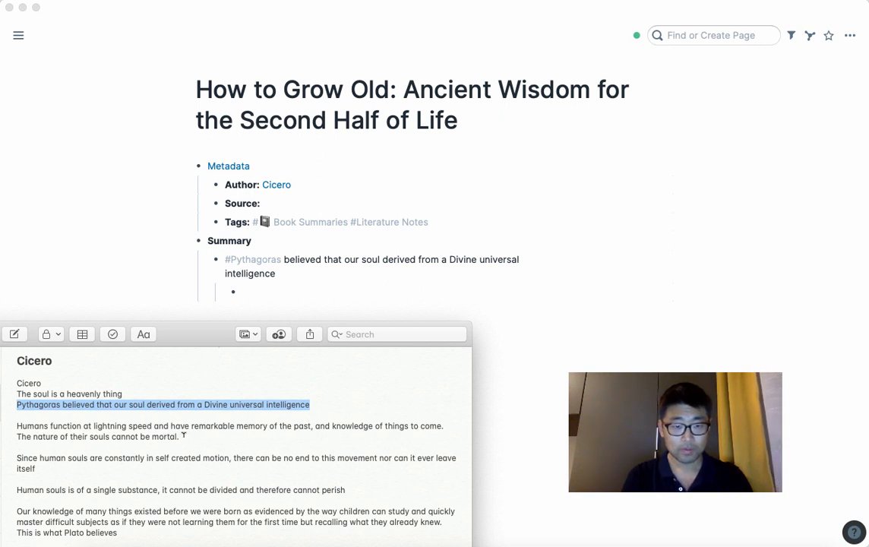
# Step: Add child note 'Have remarkable memory of the past, and knowledge of things to come' tagged #Metempsychosis
pyautogui.click(179, 437)
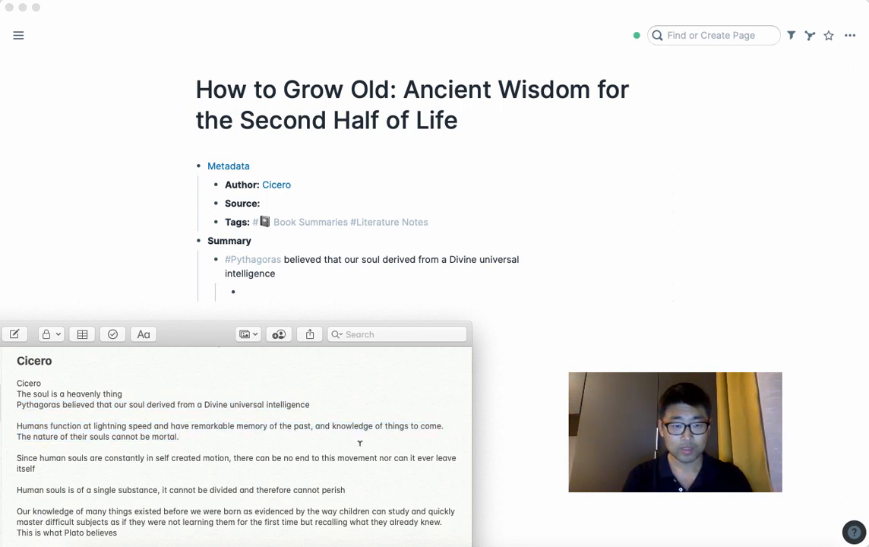
pyautogui.moveTo(189, 425); pyautogui.dragTo(444, 425)
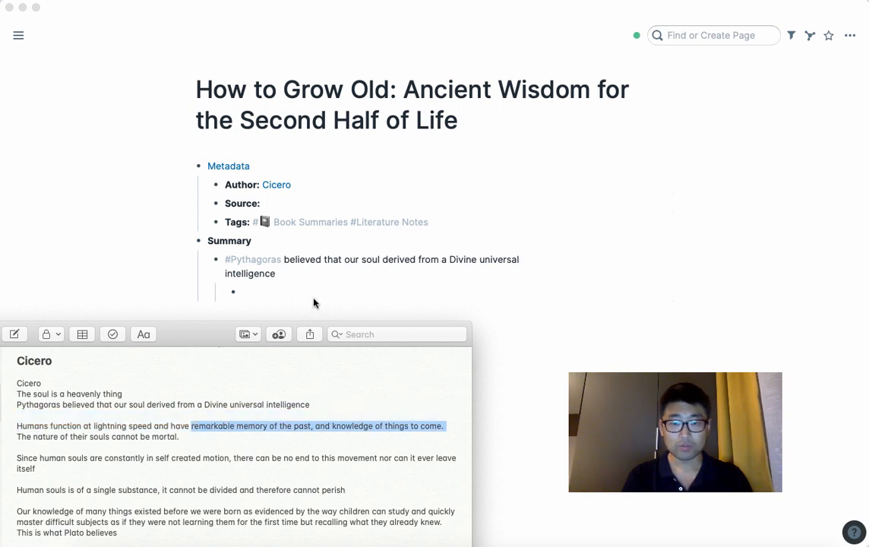
pyautogui.write('remarkable memory of the past, and knowledge of things to come.')
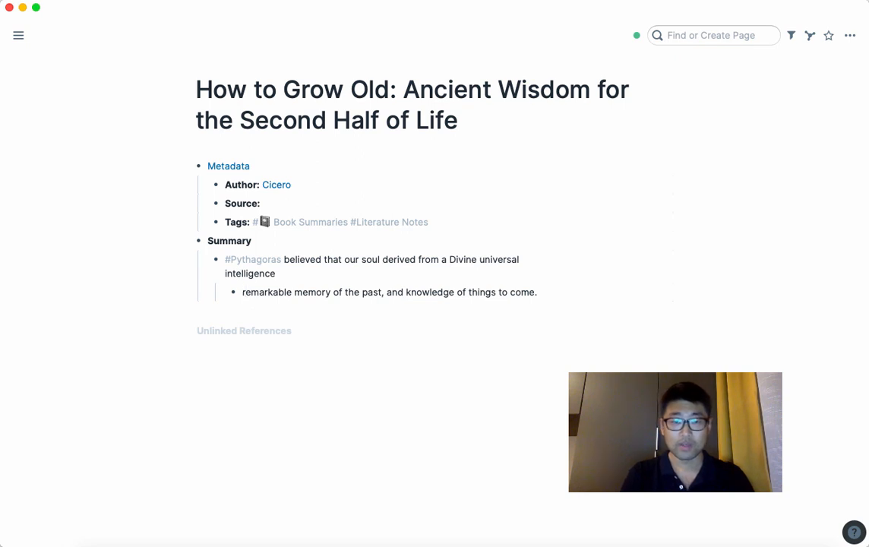
pyautogui.write('Have')
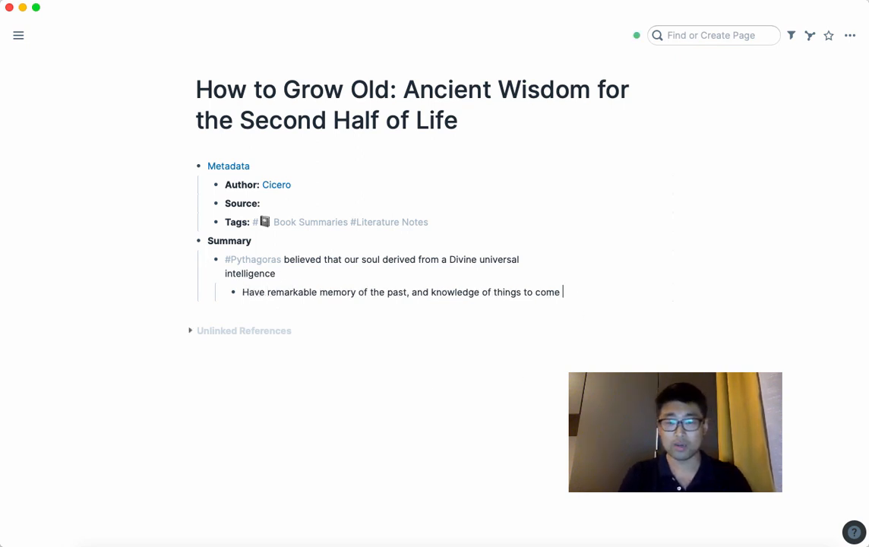
pyautogui.write('#')
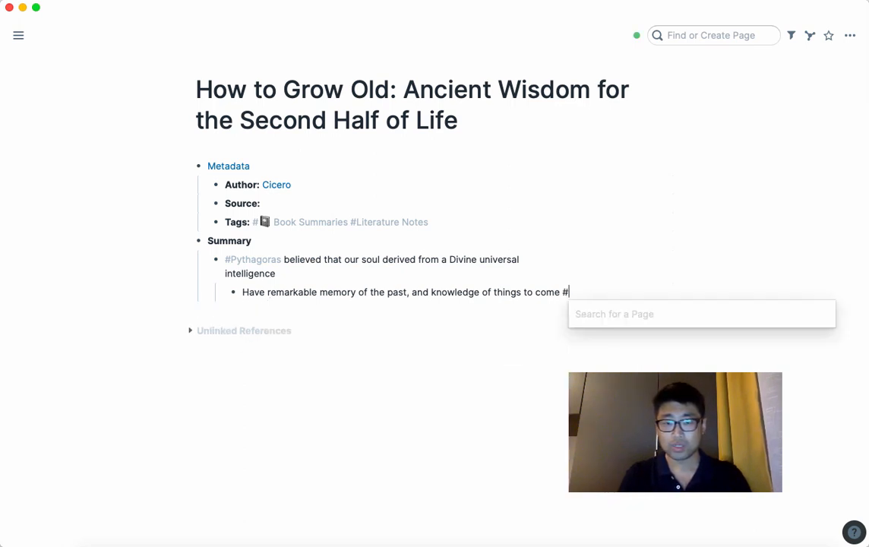
pyautogui.write('Metempsychosis')
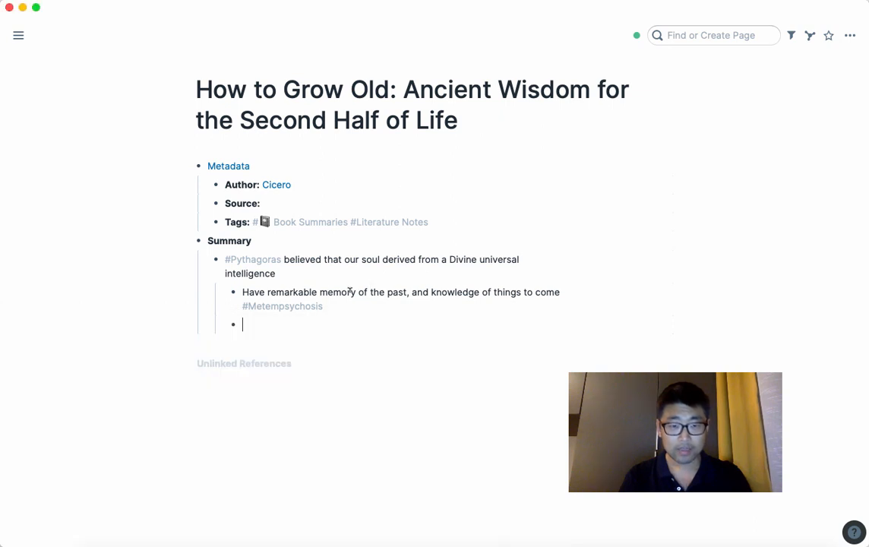
pyautogui.moveTo(289, 313)
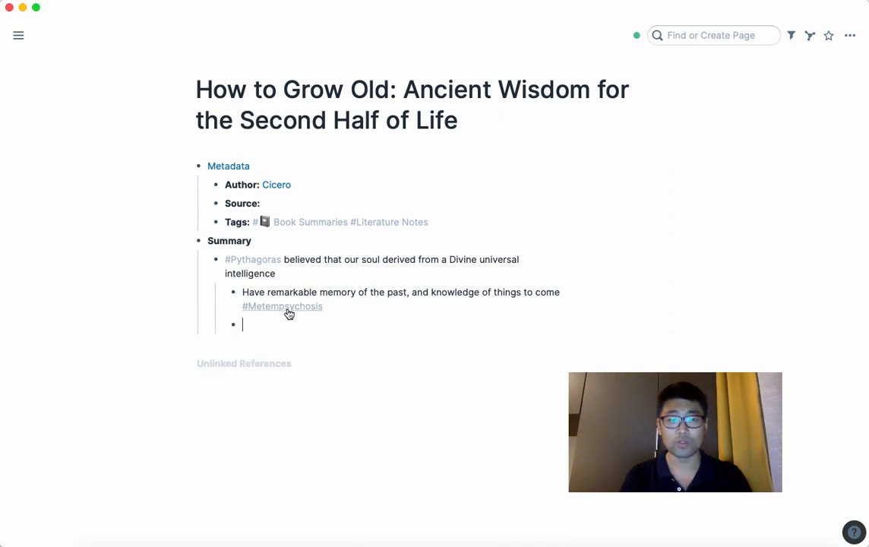
# Step: Go to the Metempsychosis page from the tag
pyautogui.click(283, 307)
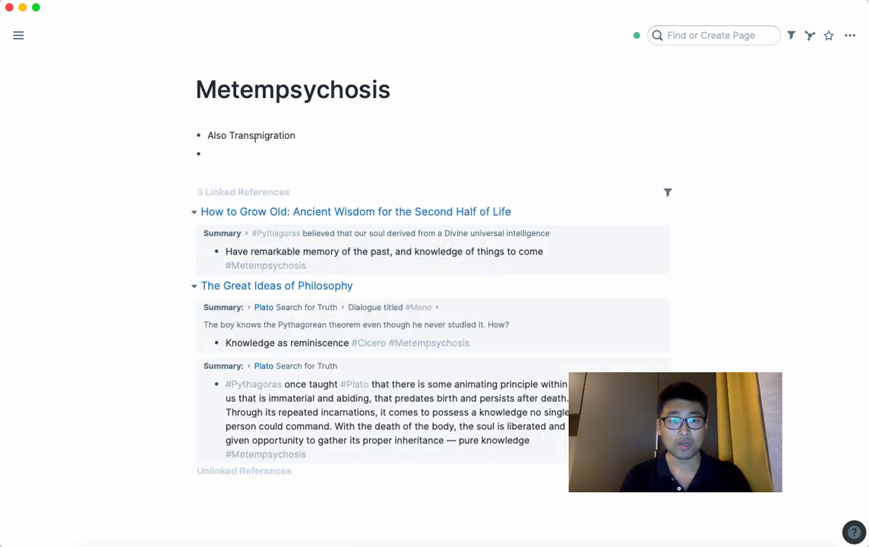
pyautogui.click(356, 211)
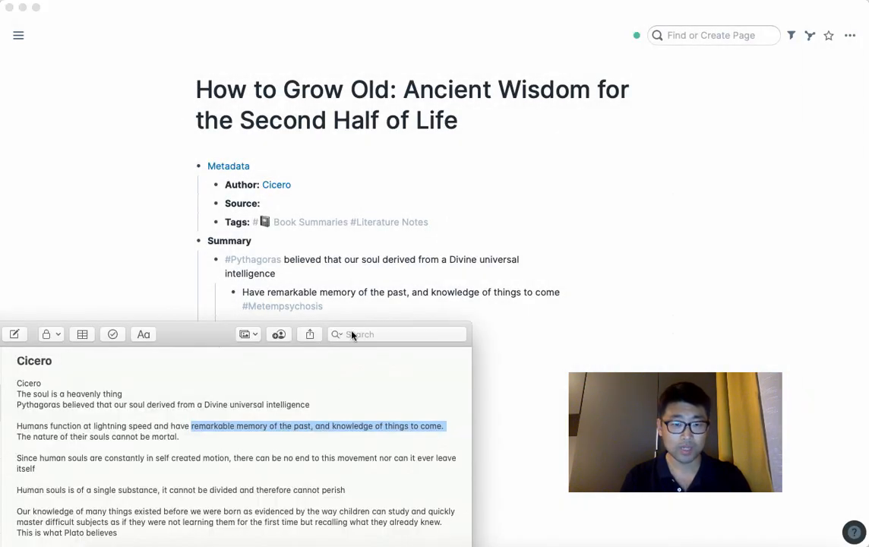
# Step: Add a summary point that children studying recall 'what they already knew'
pyautogui.click(189, 459)
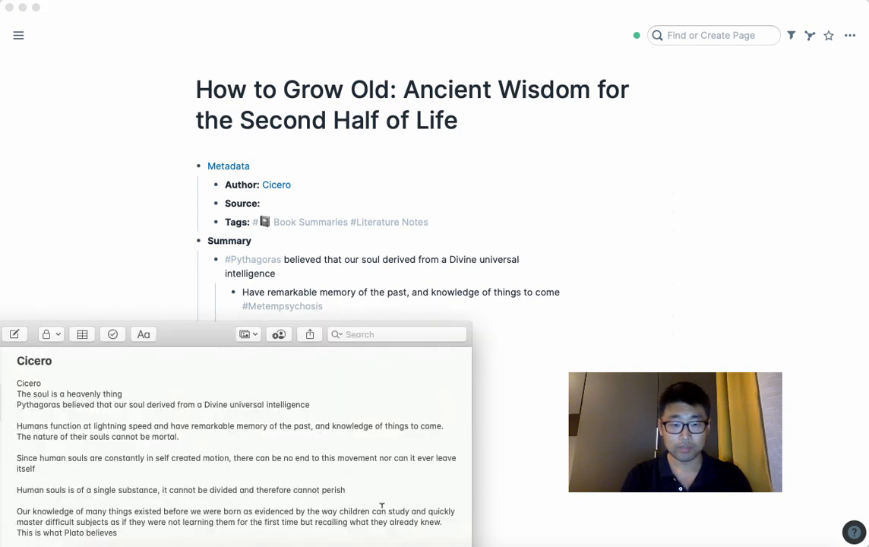
pyautogui.moveTo(255, 511); pyautogui.dragTo(452, 510)
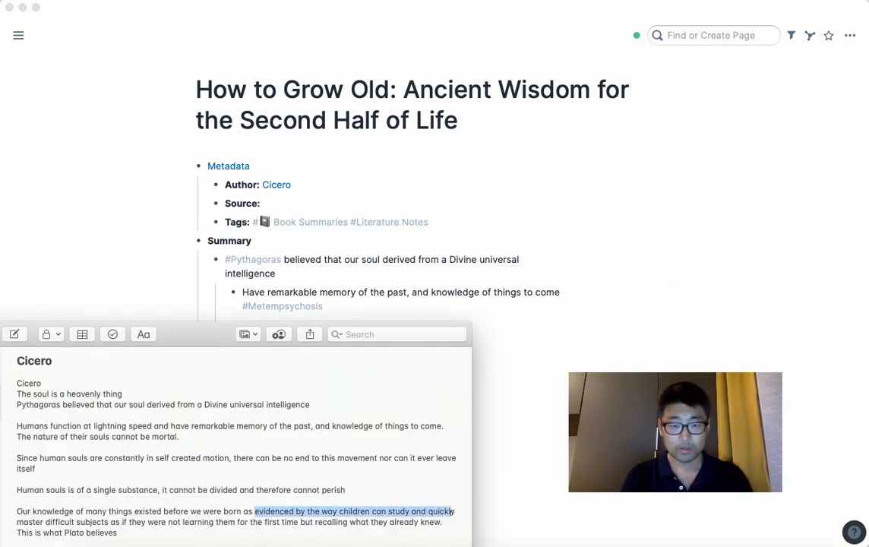
pyautogui.moveTo(452, 511); pyautogui.dragTo(110, 522)
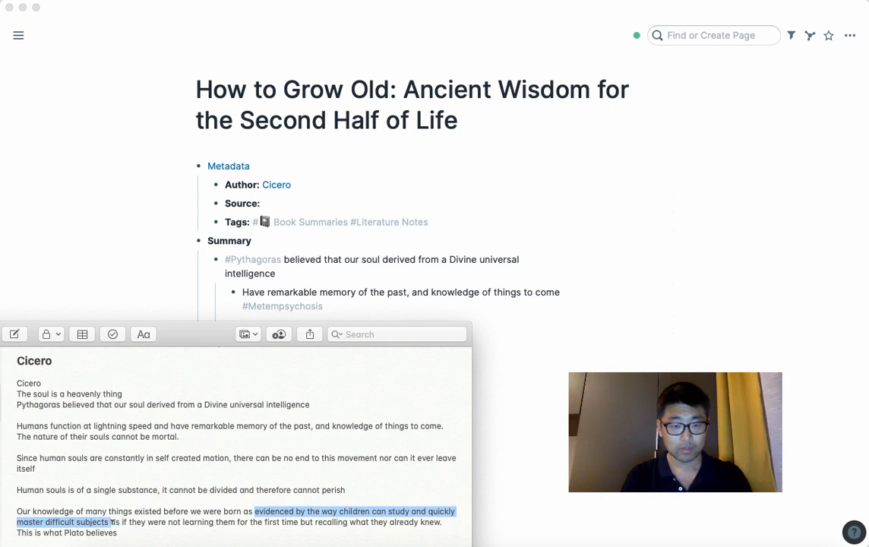
pyautogui.moveTo(364, 310)
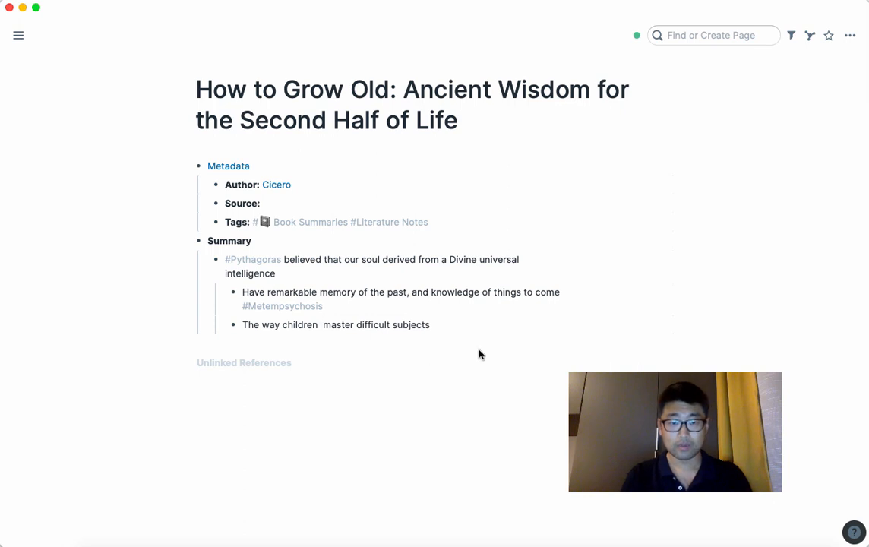
pyautogui.write("as if they're recalling")
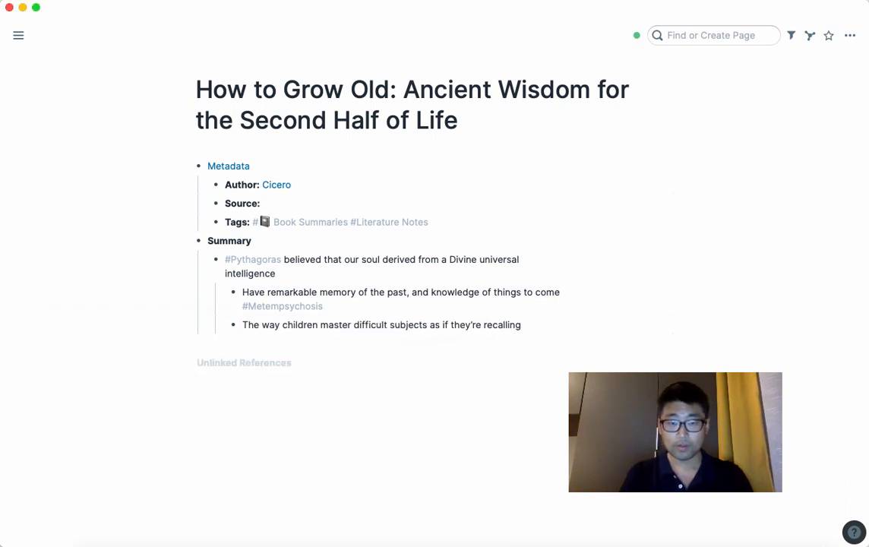
pyautogui.write('what they already')
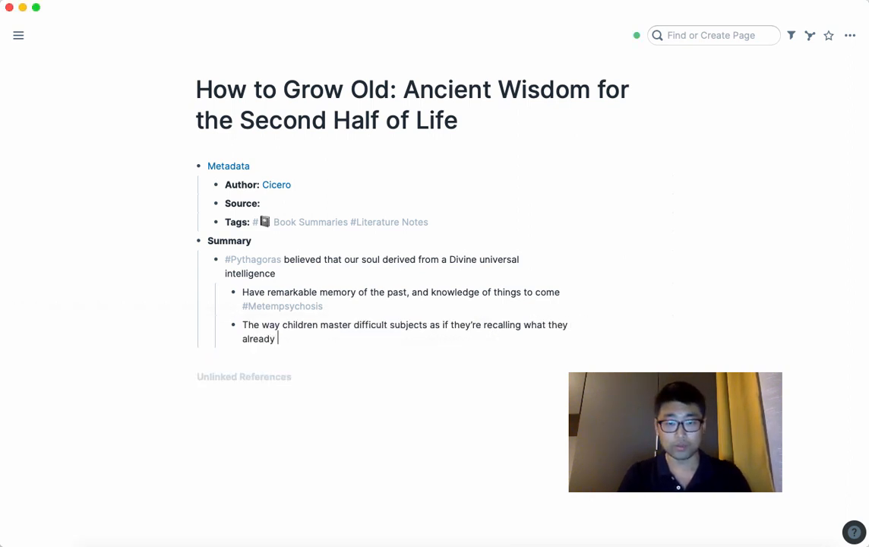
pyautogui.write('knew')
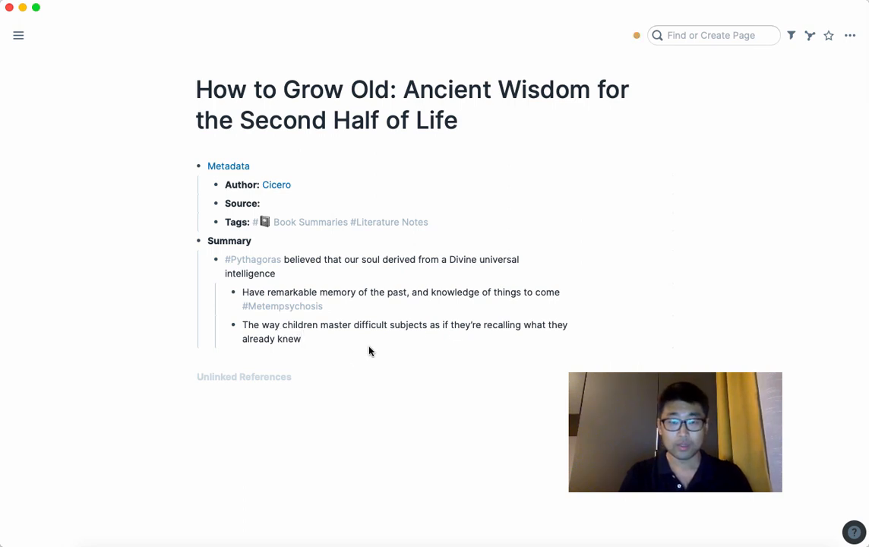
# Step: Tag the point #[[Collective Unconscious]] and show everywhere it is mentioned
pyautogui.write('#')
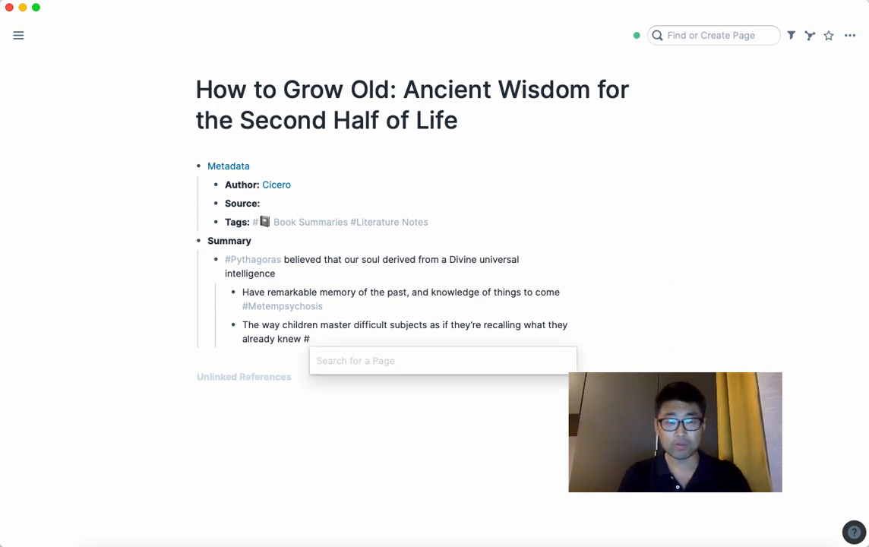
pyautogui.write('un')
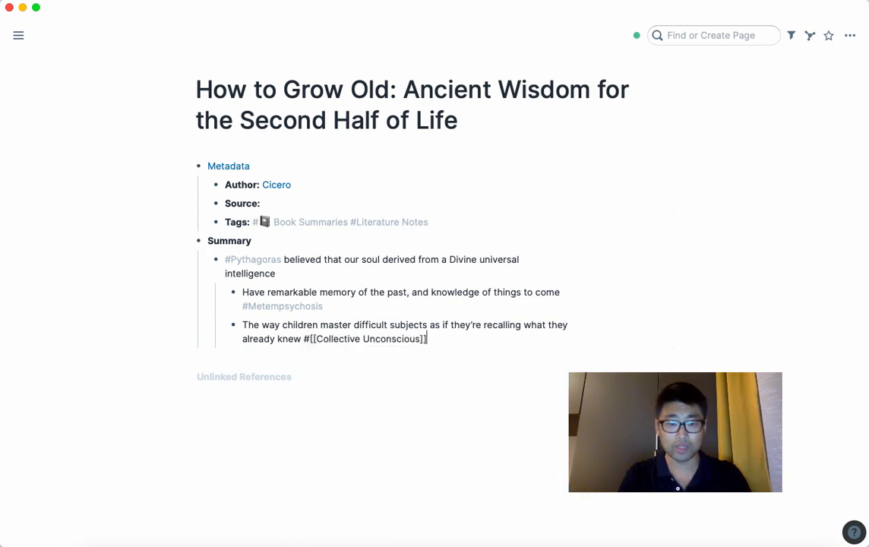
pyautogui.press('Enter')
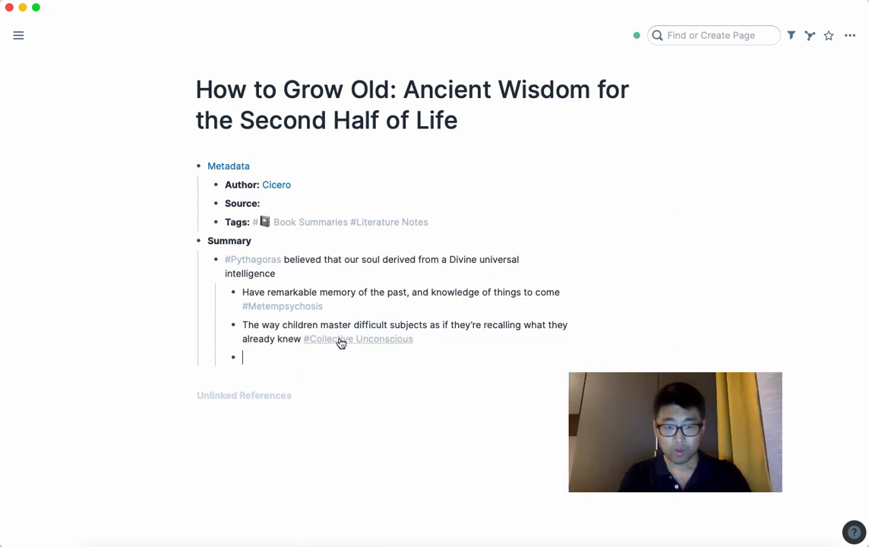
pyautogui.click(355, 339)
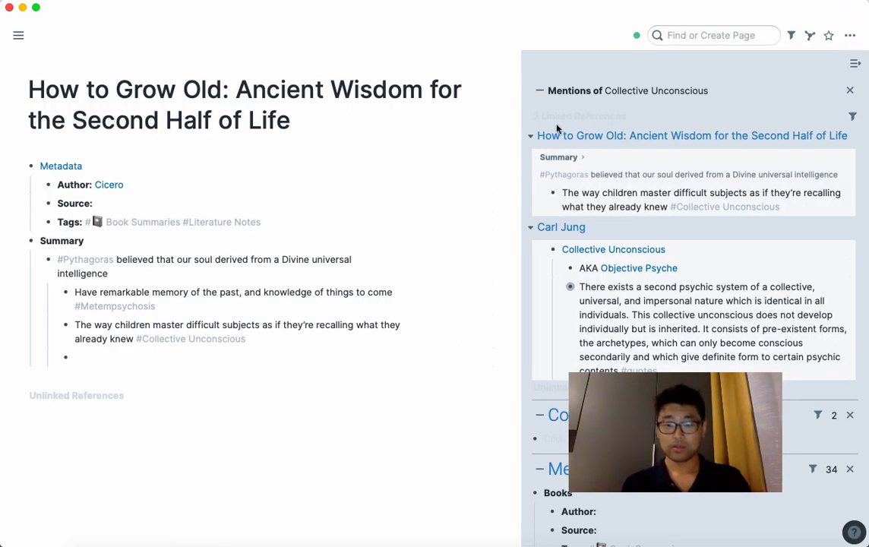
# Step: Go to the Critical Thinking literature note via Find or Create Page's Recent list
pyautogui.click(716, 35)
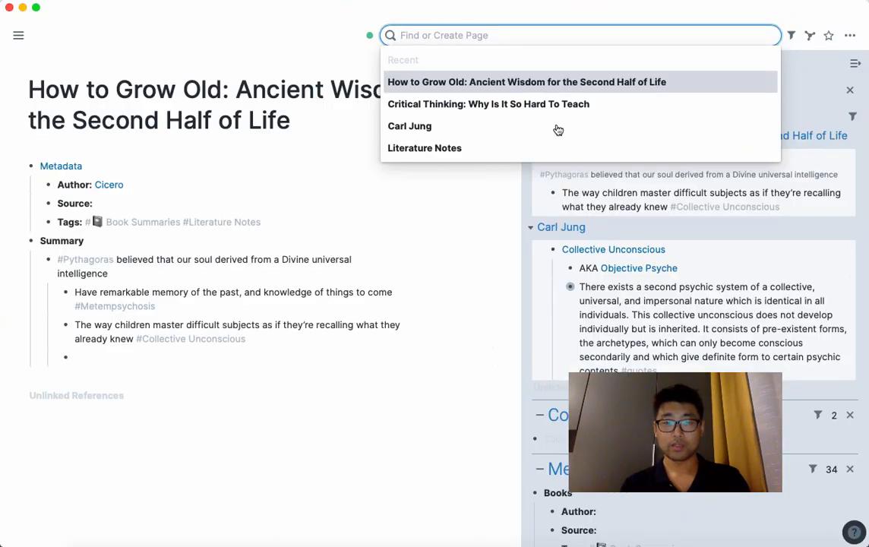
pyautogui.click(486, 103)
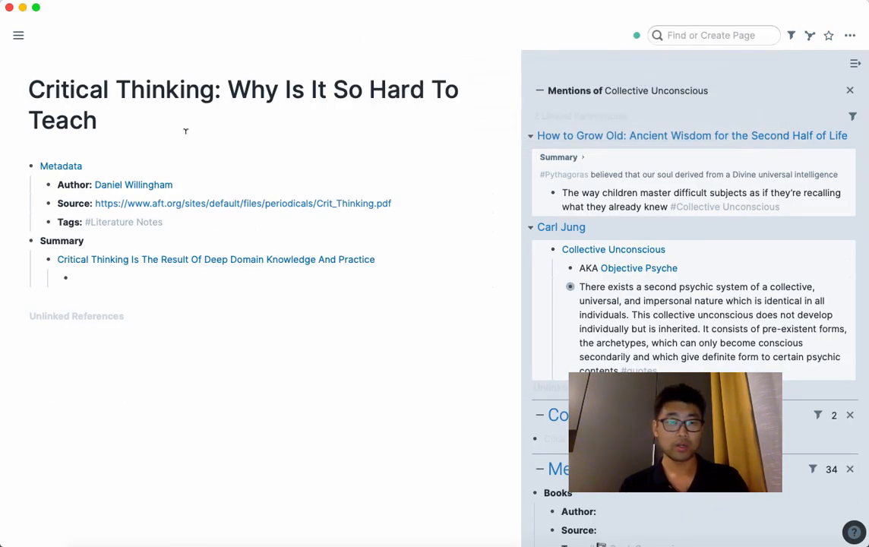
pyautogui.click(243, 204)
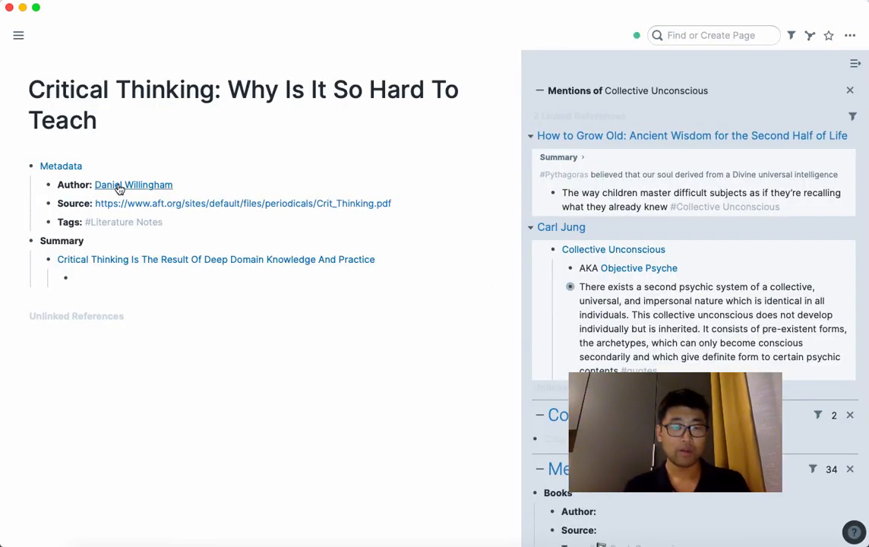
pyautogui.moveTo(53, 234)
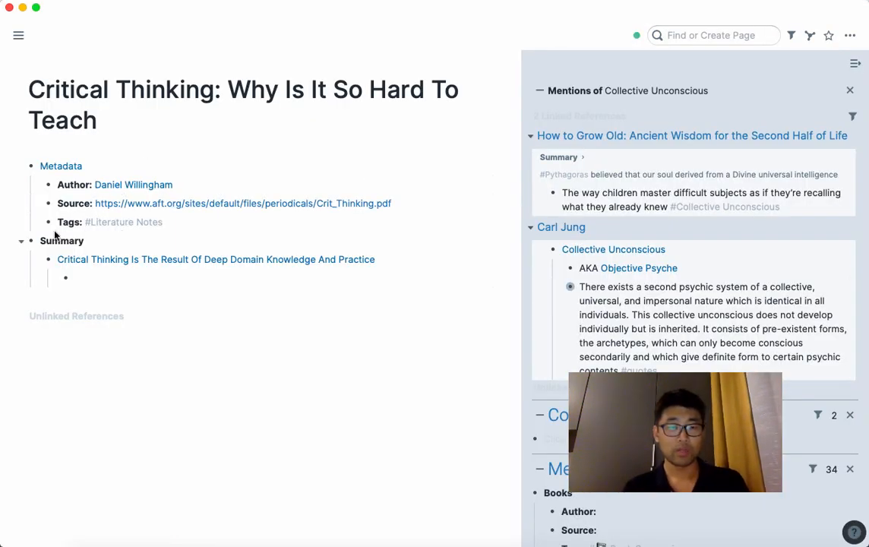
pyautogui.moveTo(124, 222)
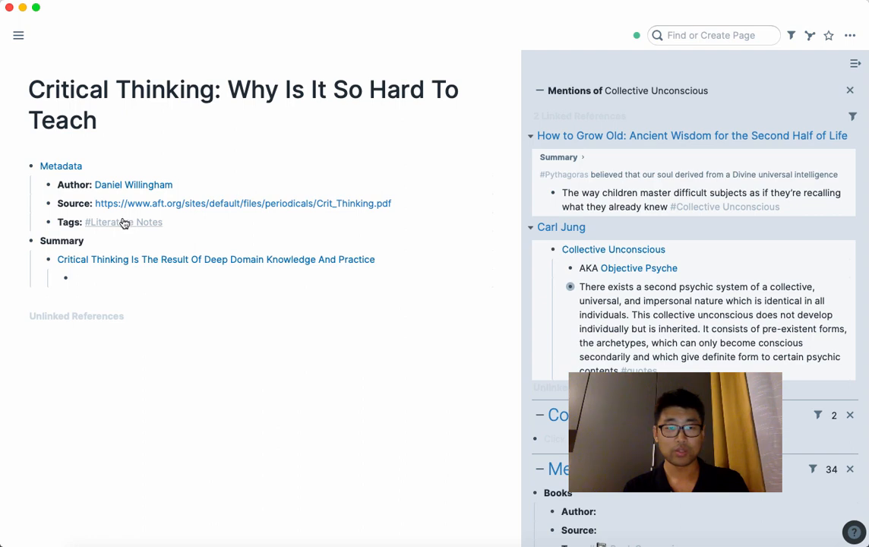
# Step: Edit the Critical Thinking claim block and return to Willingham's article PDF
pyautogui.click(240, 204)
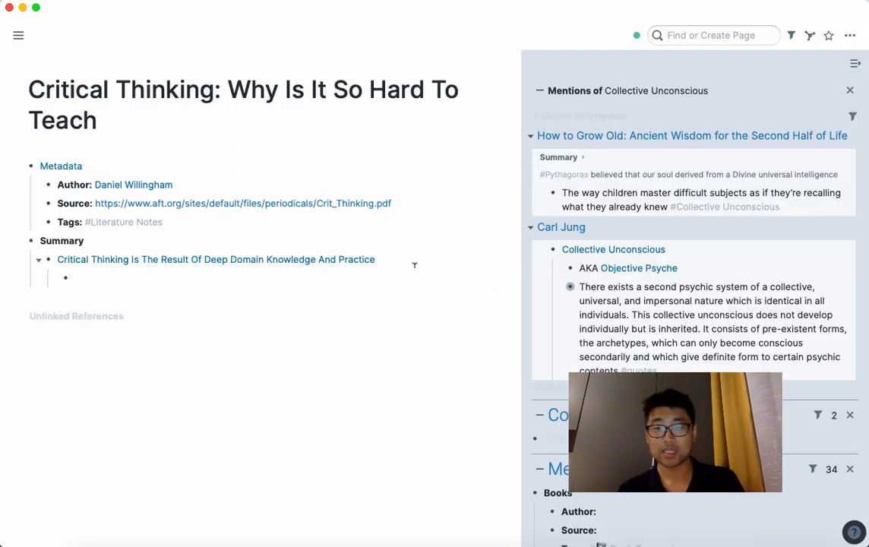
pyautogui.click(216, 258)
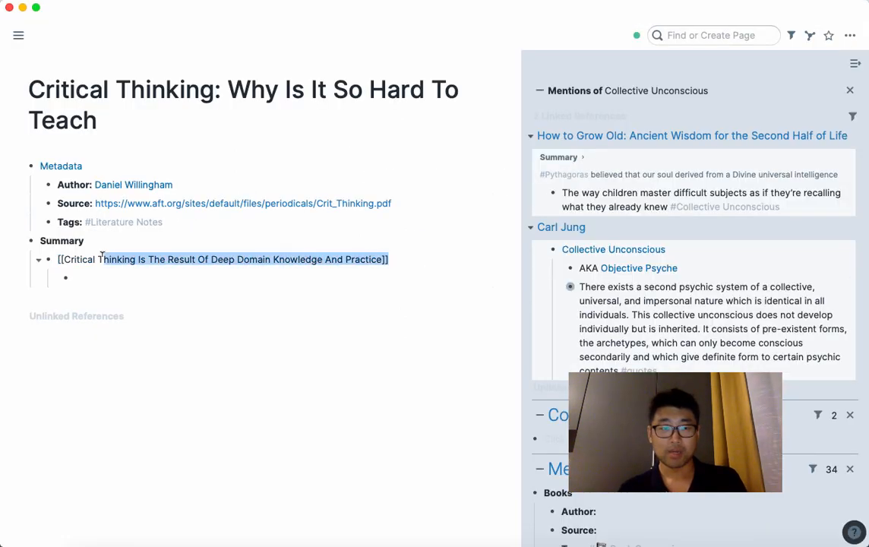
pyautogui.click(243, 203)
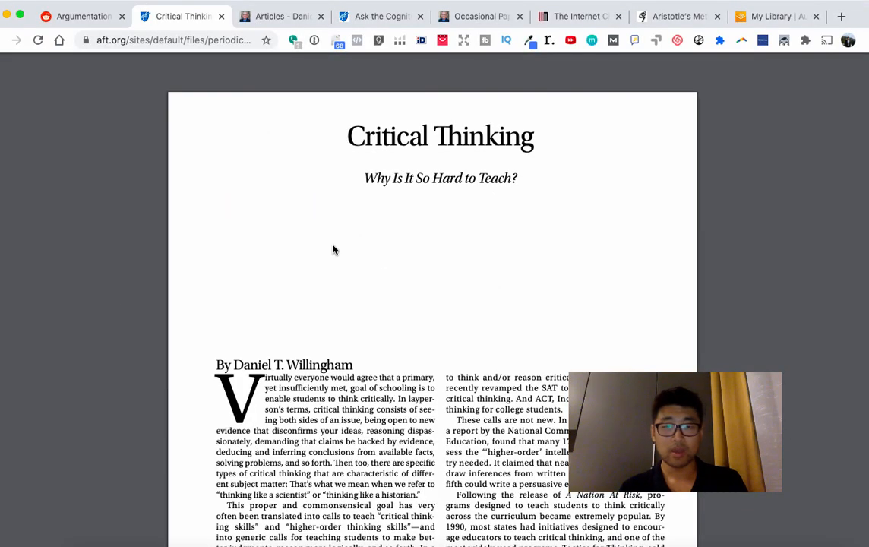
pyautogui.moveTo(425, 178)
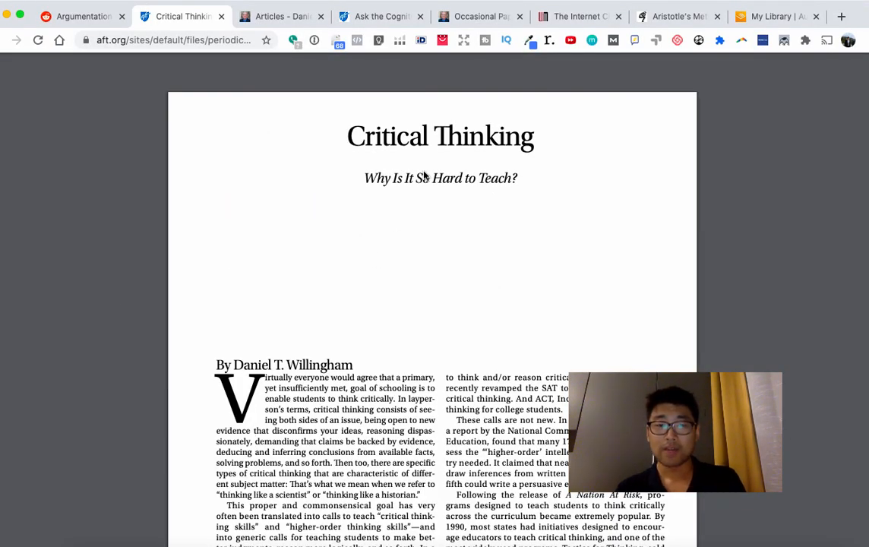
# Step: Scroll Willingham's article down to the 'Is Thinking Like a Scientist Easier?' section
pyautogui.scroll(-3)
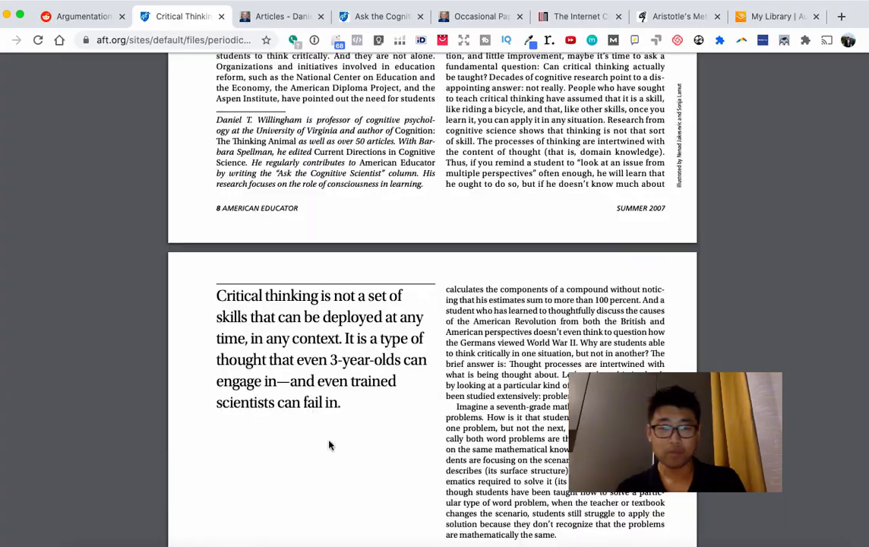
pyautogui.scroll(-3)
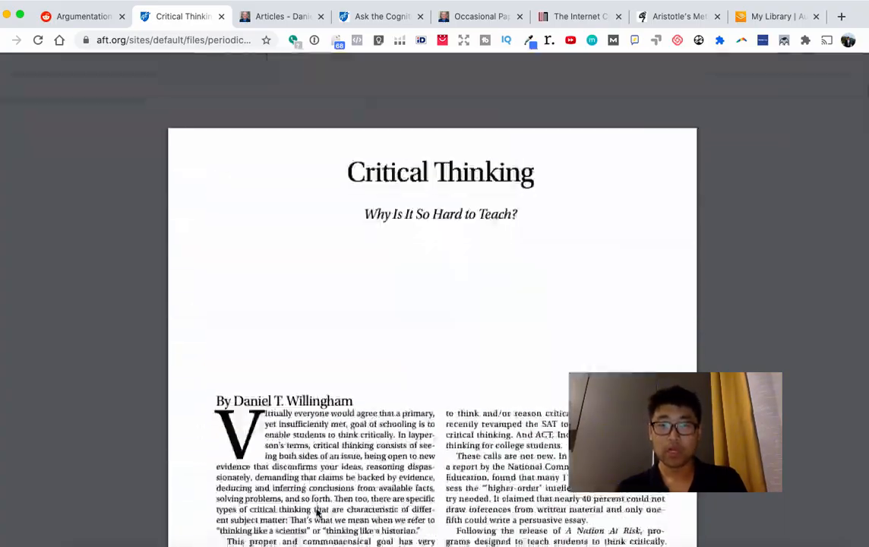
pyautogui.scroll(-3)
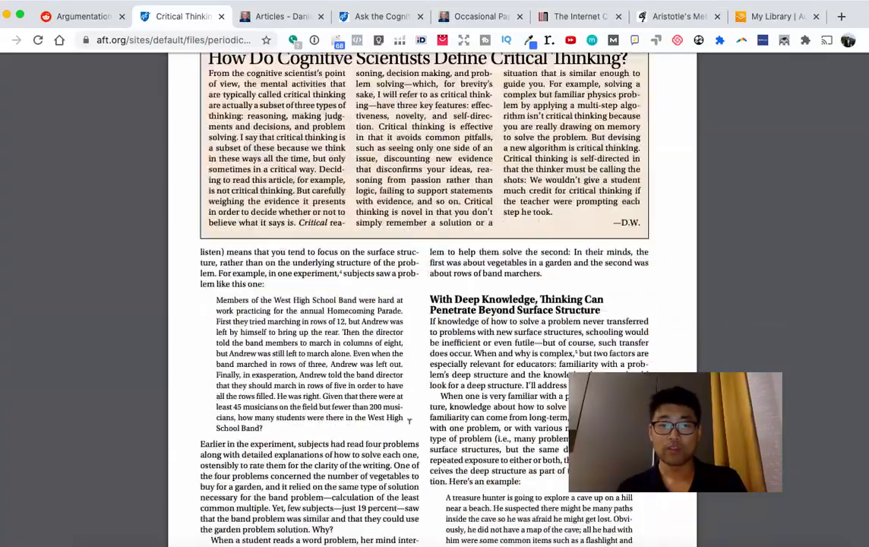
pyautogui.scroll(-3)
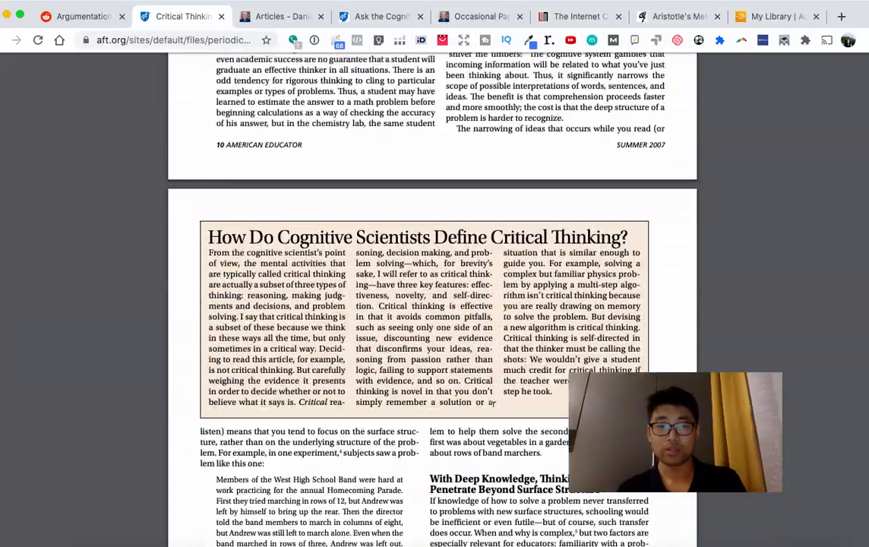
pyautogui.scroll(-3)
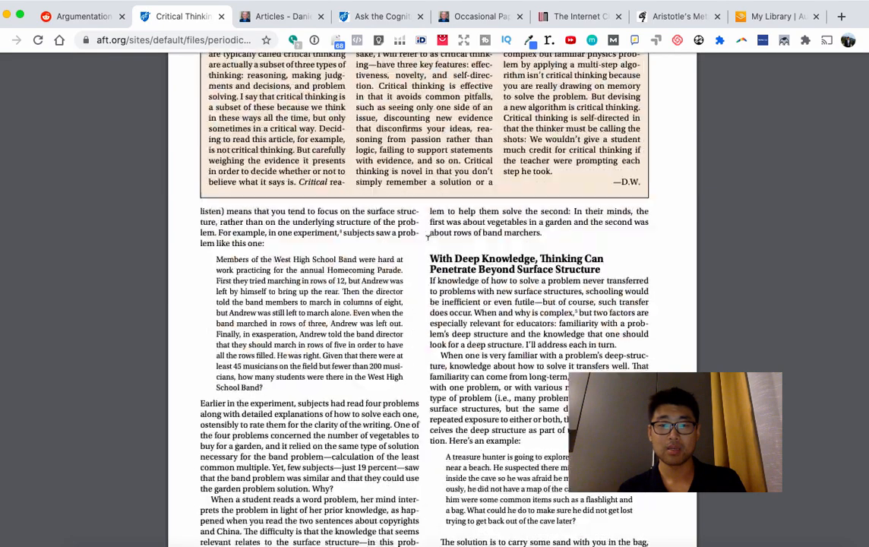
pyautogui.scroll(-3)
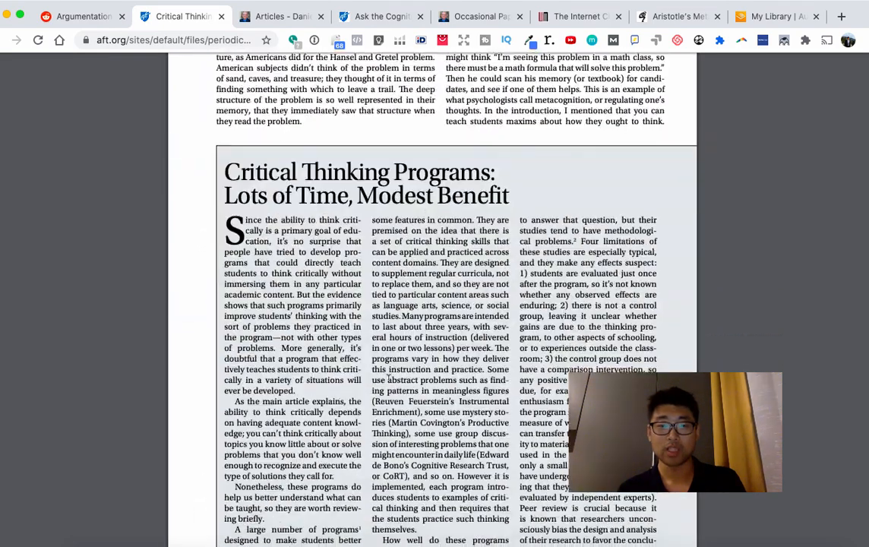
pyautogui.scroll(-3)
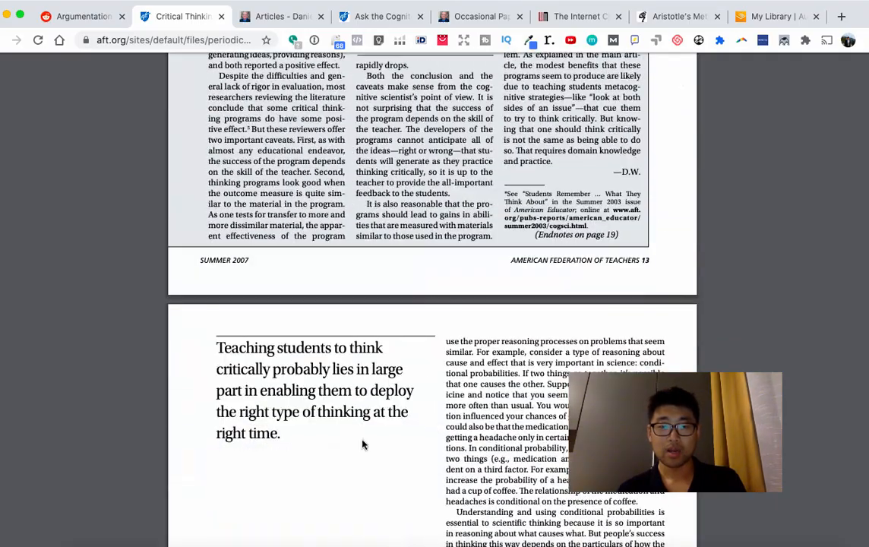
pyautogui.scroll(-3)
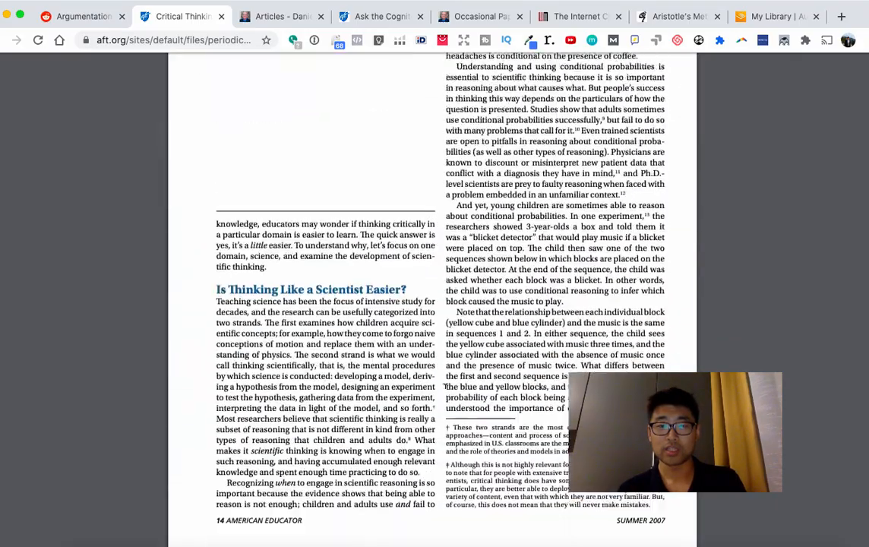
pyautogui.scroll(-3)
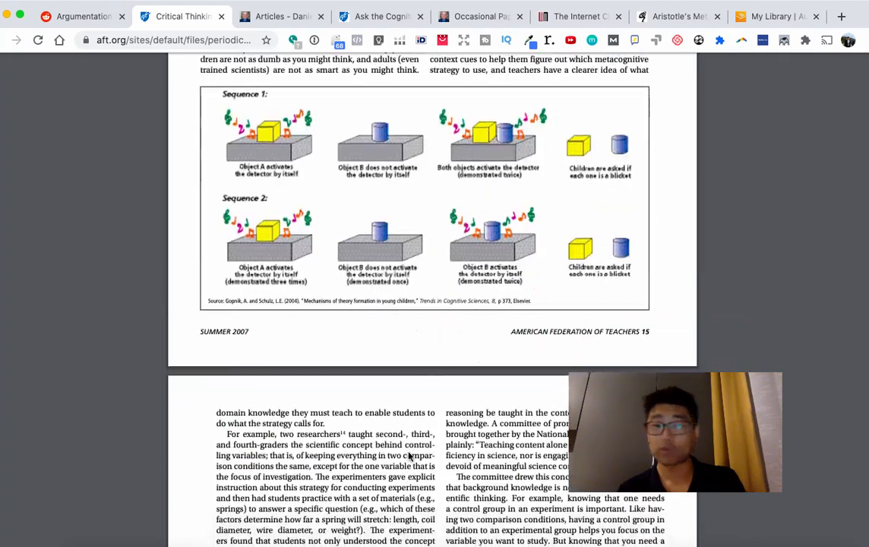
pyautogui.scroll(-3)
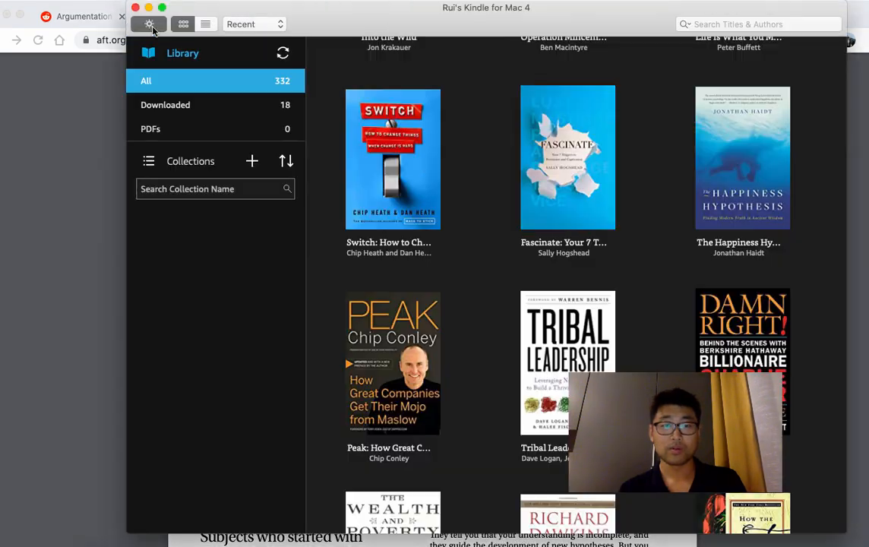
# Step: Scroll the Kindle library and start reading The Star Principle by Richard Koch
pyautogui.scroll(-3)
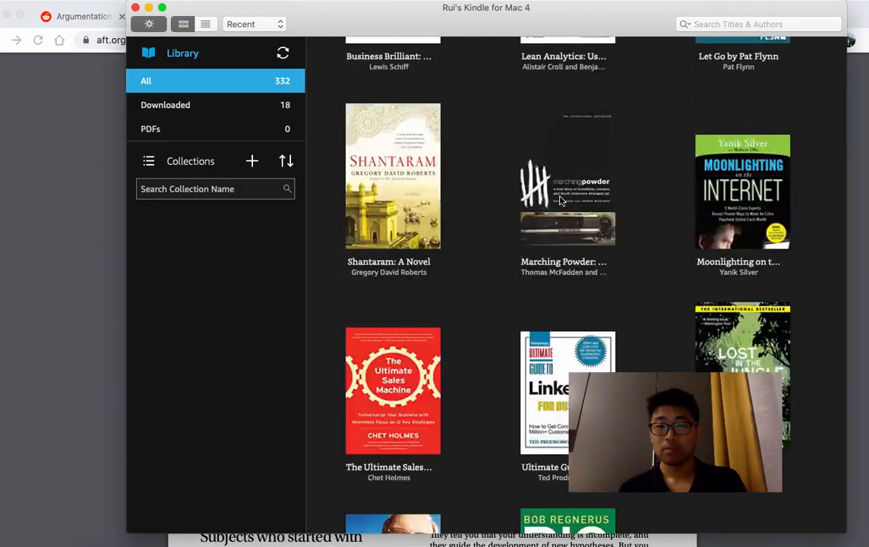
pyautogui.scroll(-3)
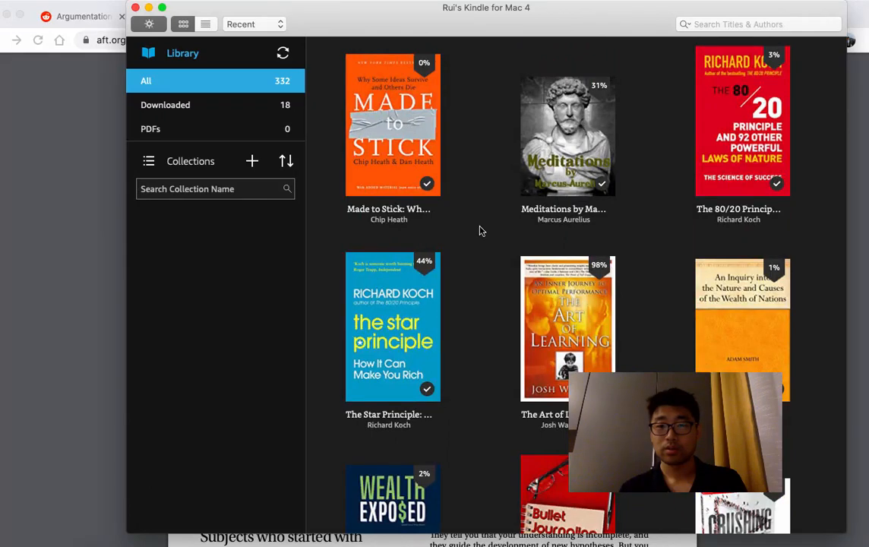
pyautogui.doubleClick(392, 328)
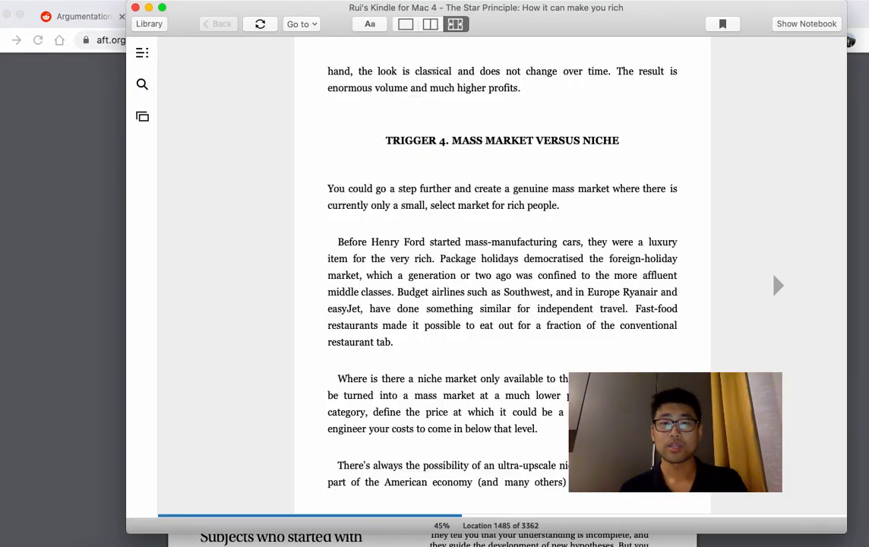
pyautogui.moveTo(187, 73)
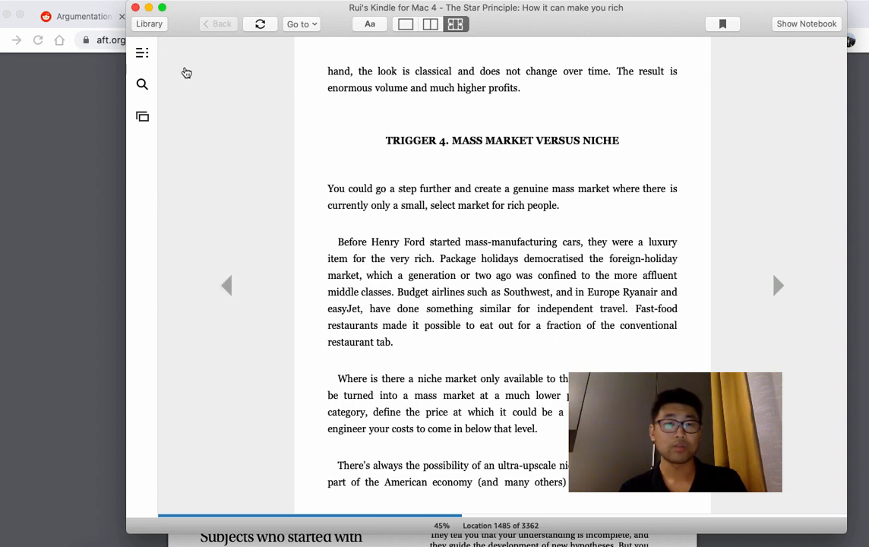
# Step: Jump via the table of contents to the Summary chapter, 'How to create your star venture'
pyautogui.click(143, 52)
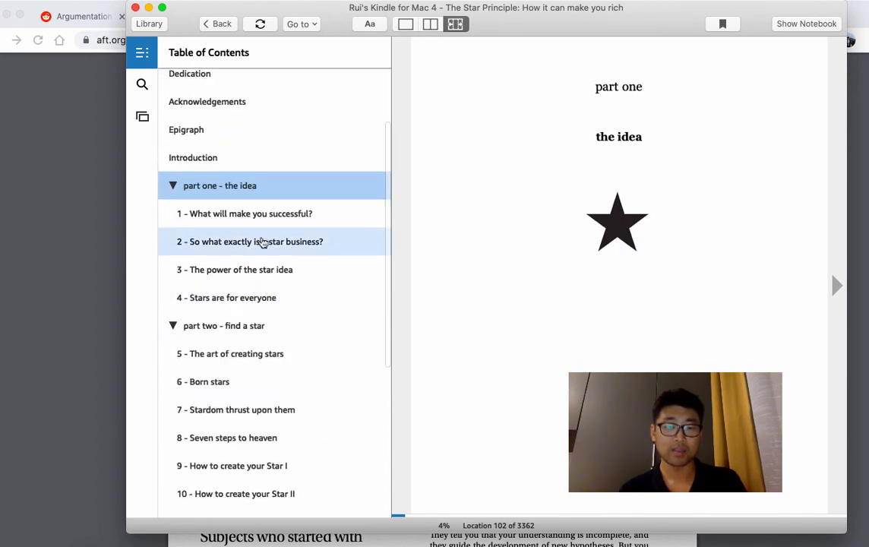
pyautogui.scroll(-3)
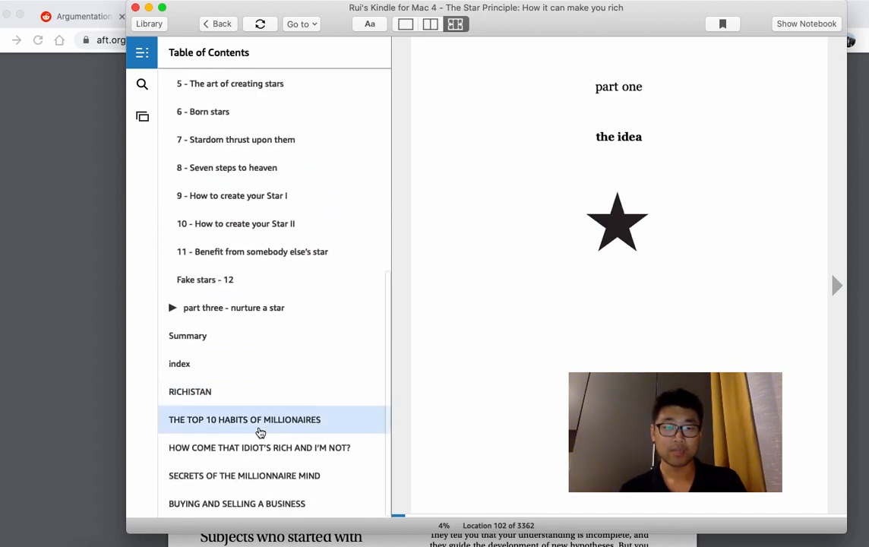
pyautogui.click(188, 336)
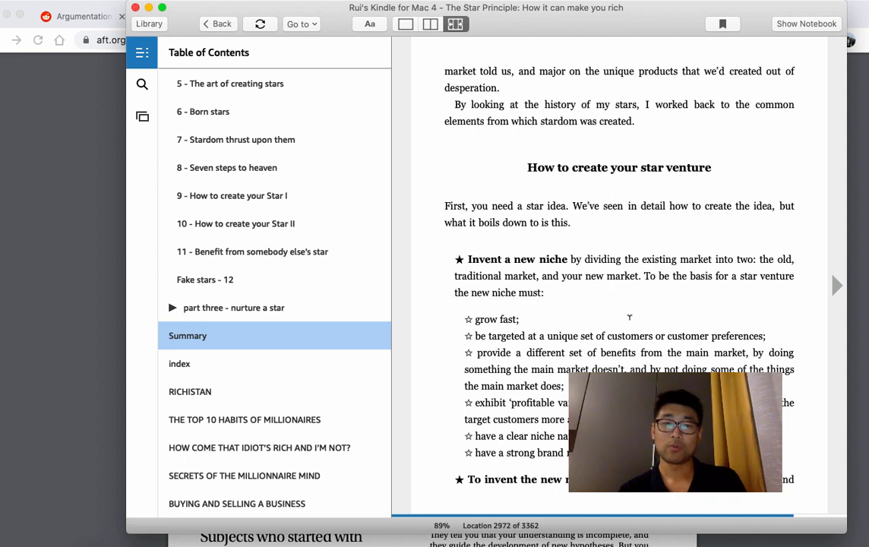
pyautogui.moveTo(560, 250)
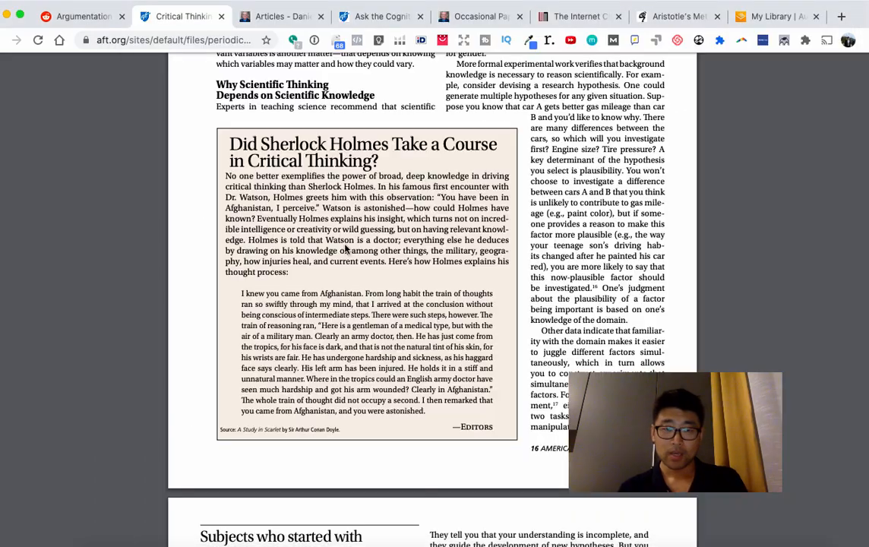
# Step: Scroll the PDF down to the article's page 9 conclusion
pyautogui.scroll(-3)
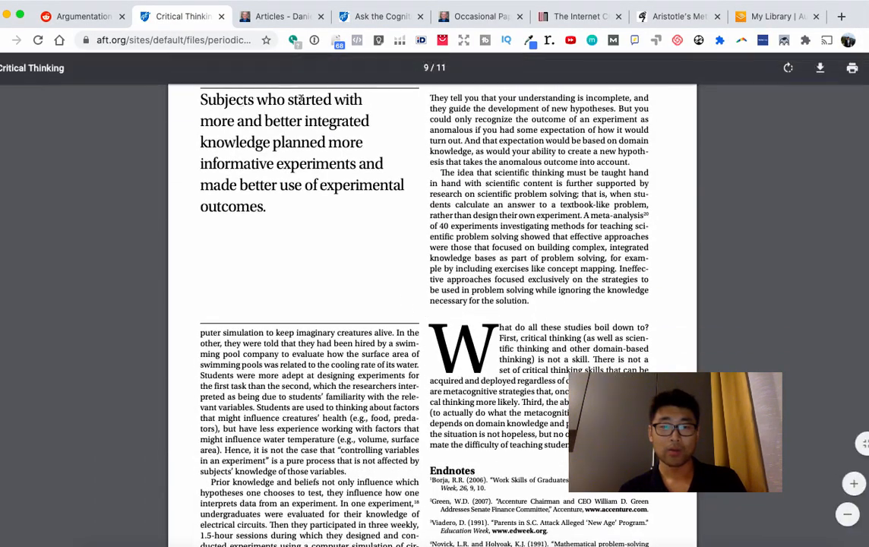
pyautogui.scroll(-3)
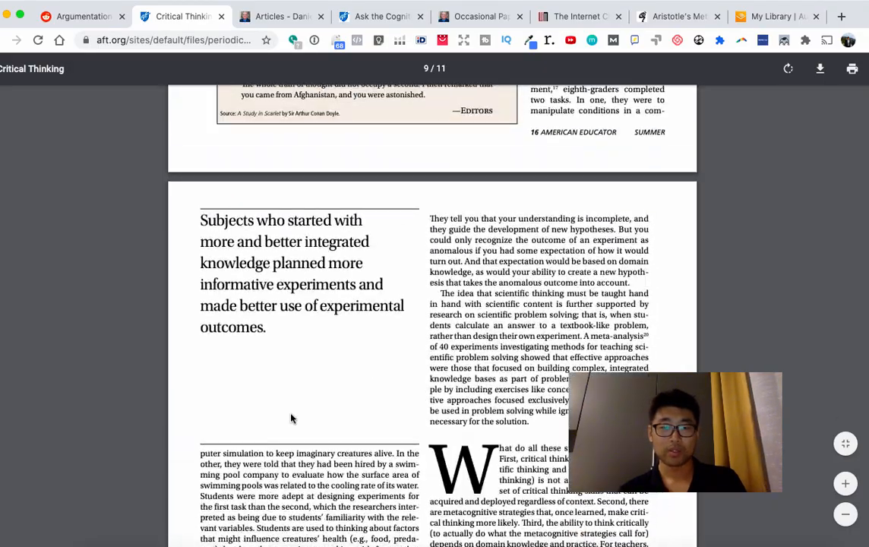
pyautogui.scroll(-3)
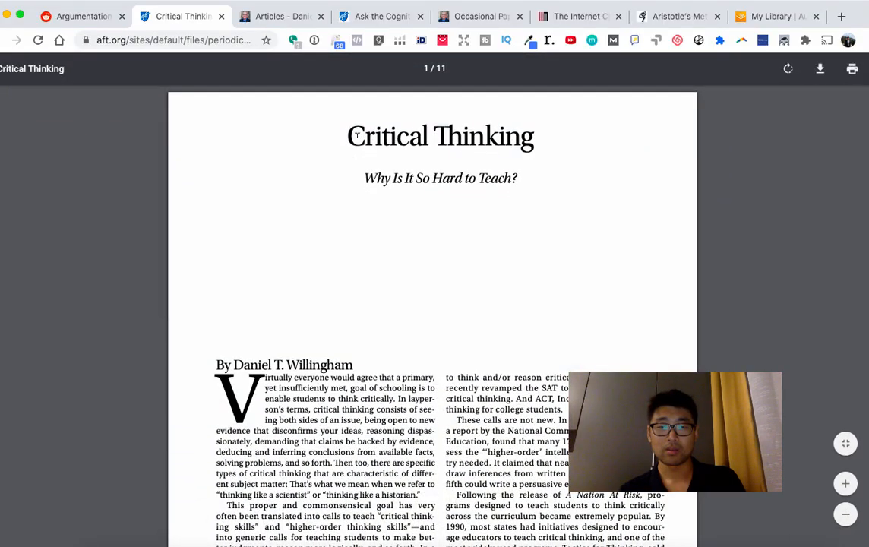
pyautogui.moveTo(482, 187)
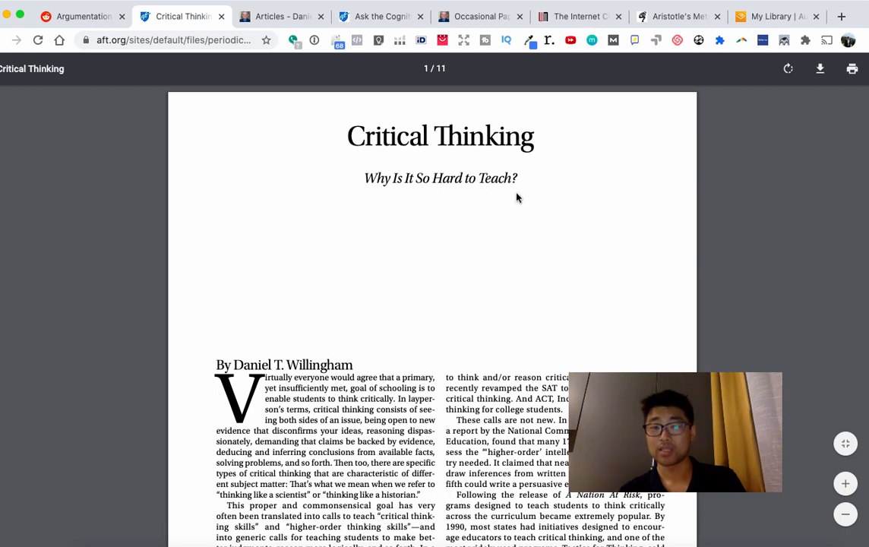
pyautogui.scroll(-3)
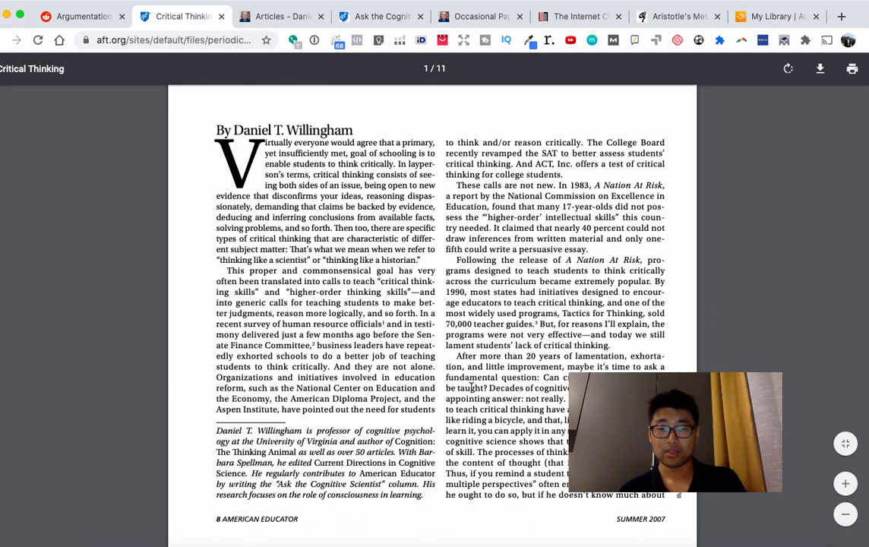
pyautogui.scroll(-3)
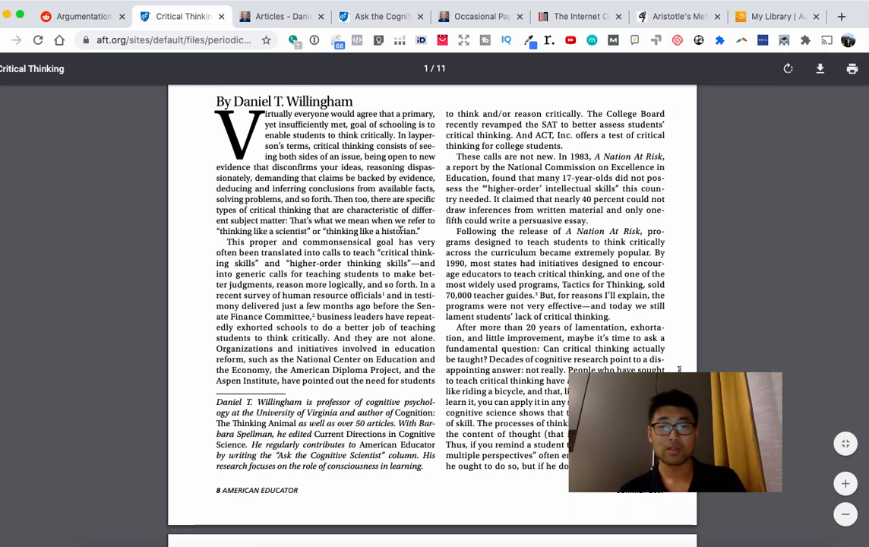
pyautogui.scroll(-3)
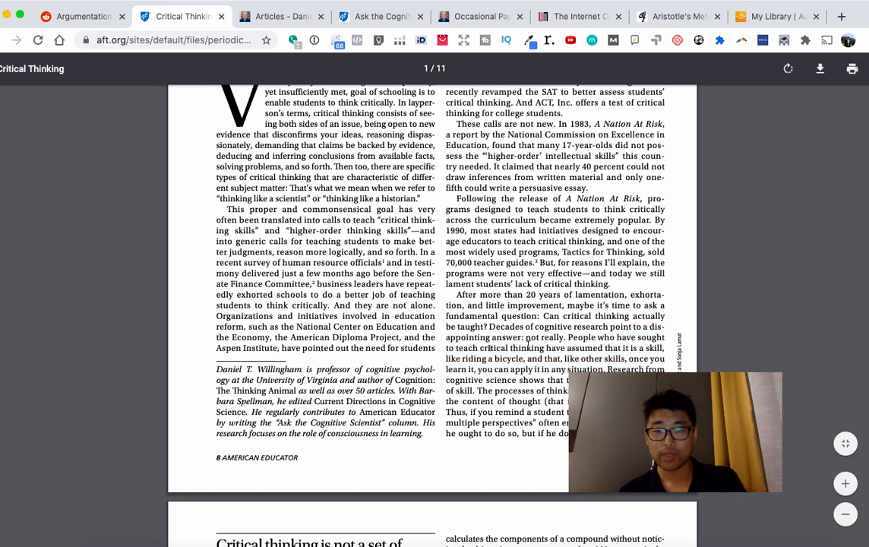
# Step: Return to page 1 and the author intro, then bring up the Roam literature note
pyautogui.moveTo(480, 348); pyautogui.dragTo(585, 370)
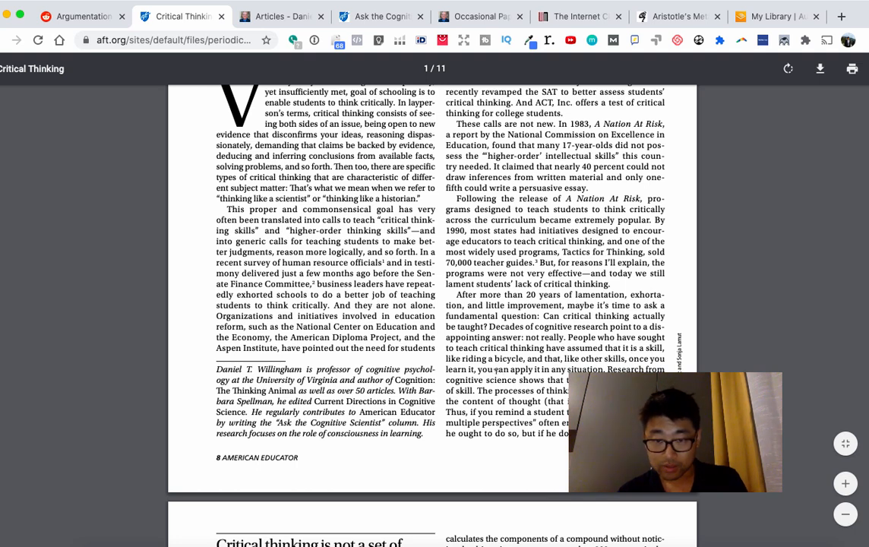
pyautogui.moveTo(477, 370); pyautogui.dragTo(605, 370)
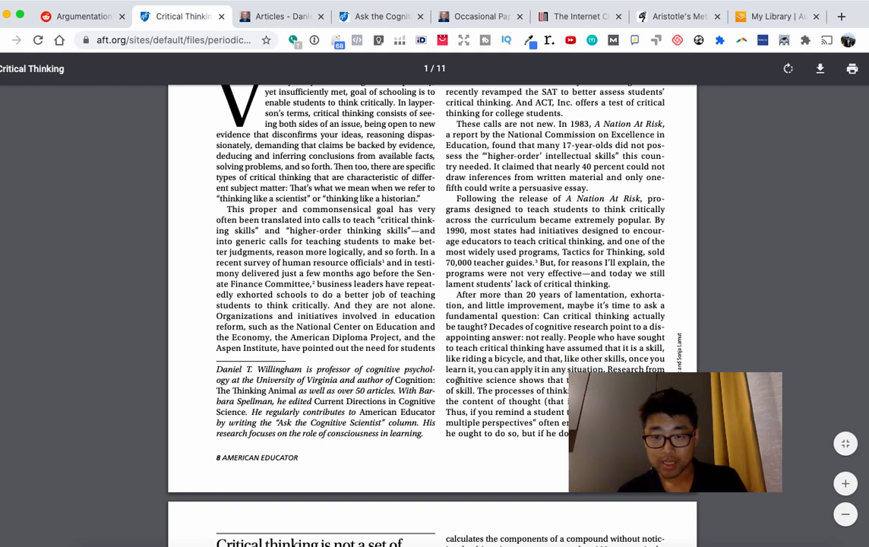
pyautogui.moveTo(445, 391); pyautogui.dragTo(566, 391)
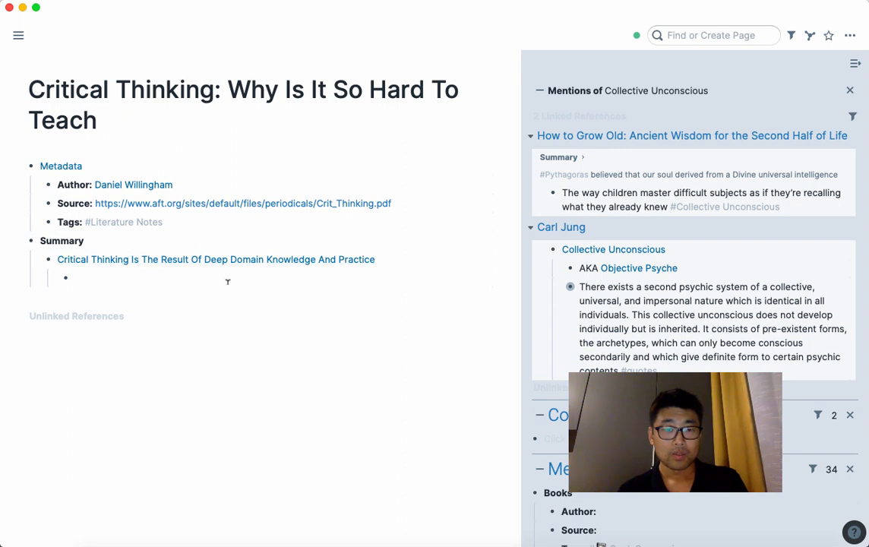
# Step: Retitle the claim page 'Critical Thinking Is Not A Transferrable Skill', replacing the old wording
pyautogui.click(216, 259)
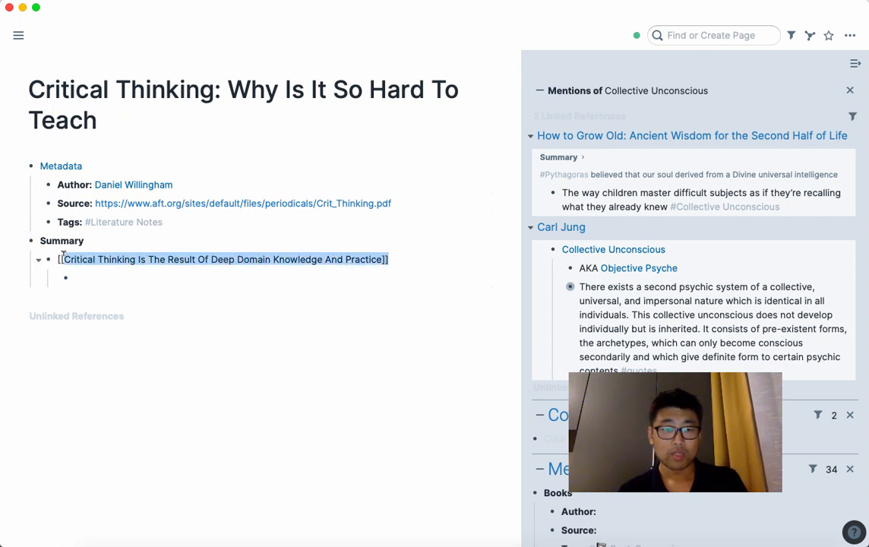
pyautogui.click(224, 259)
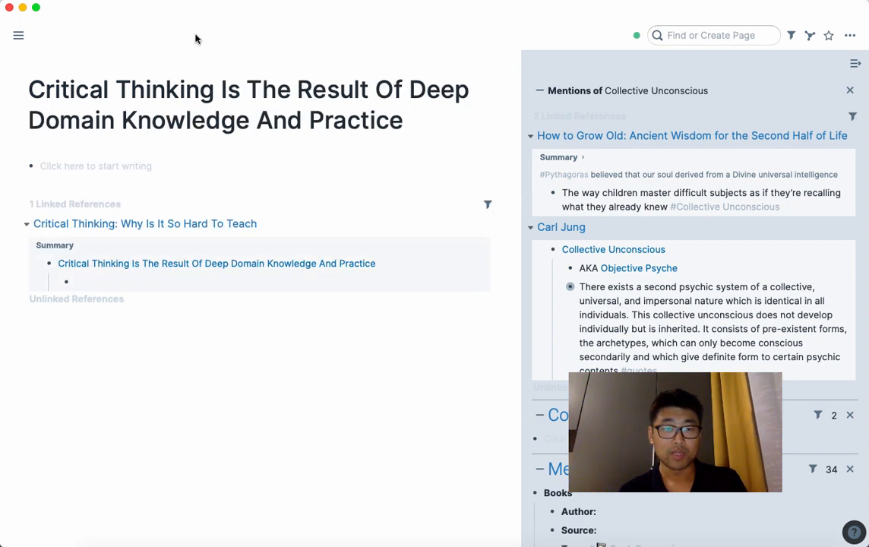
pyautogui.moveTo(112, 88); pyautogui.dragTo(403, 120)
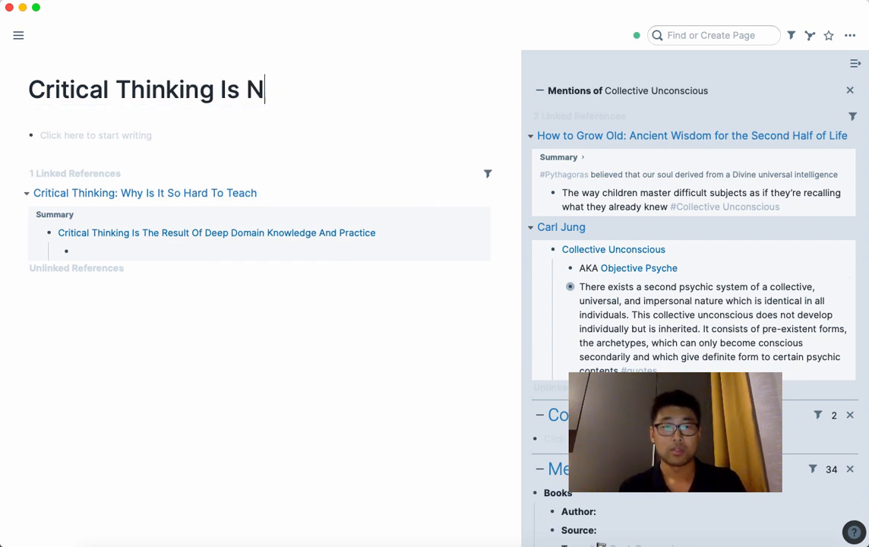
pyautogui.write('ot A Transf')
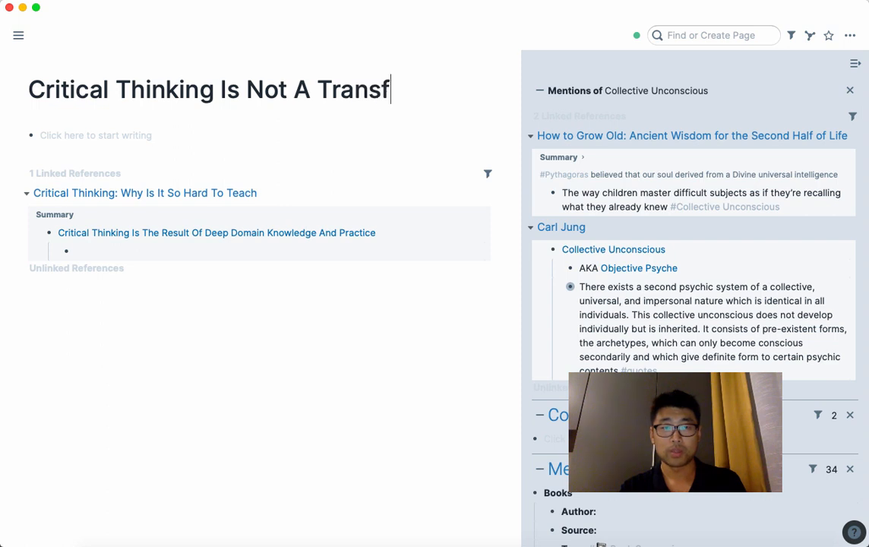
pyautogui.write('errable S')
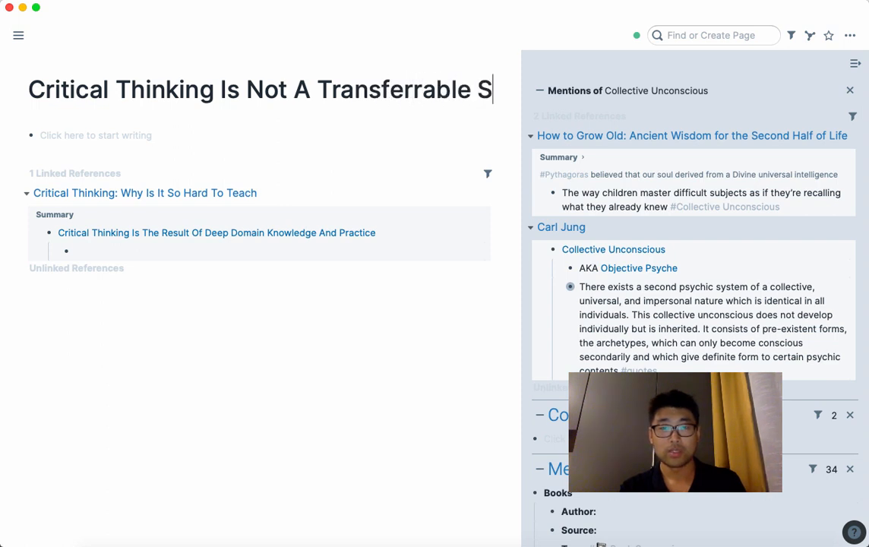
pyautogui.write('kill')
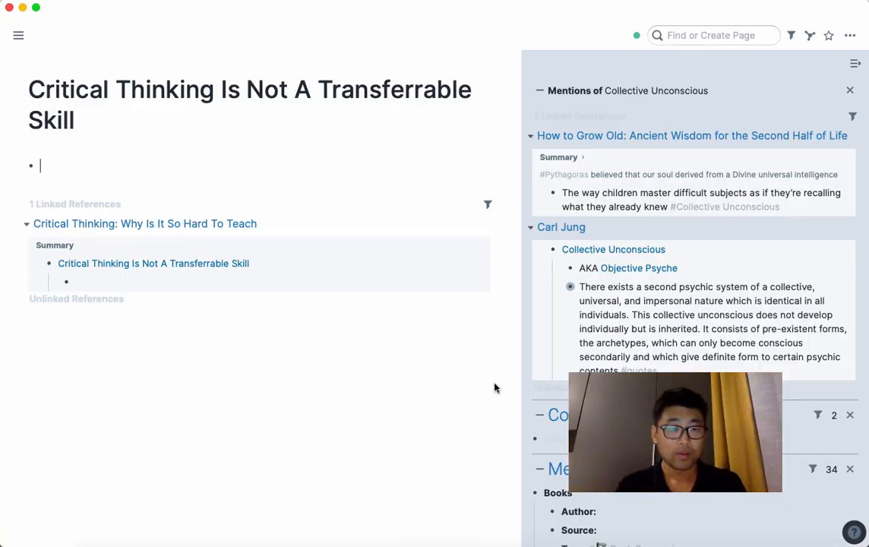
# Step: Write 'The processes of thinking' as the claim page's first bullet
pyautogui.write('The processes of')
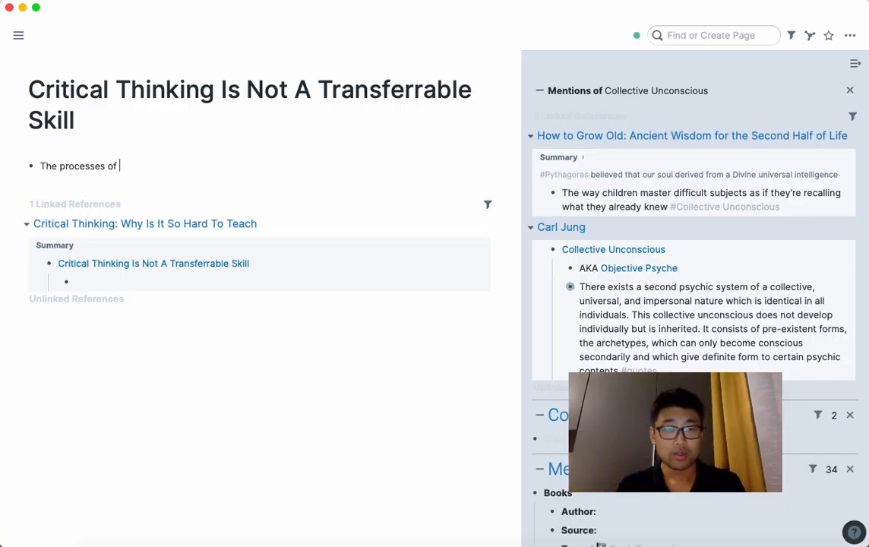
pyautogui.write('thin')
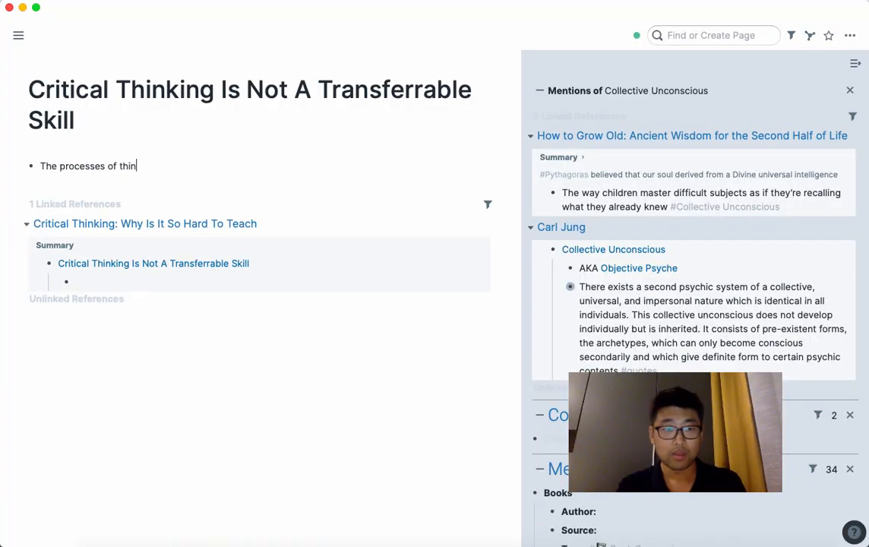
pyautogui.write('king')
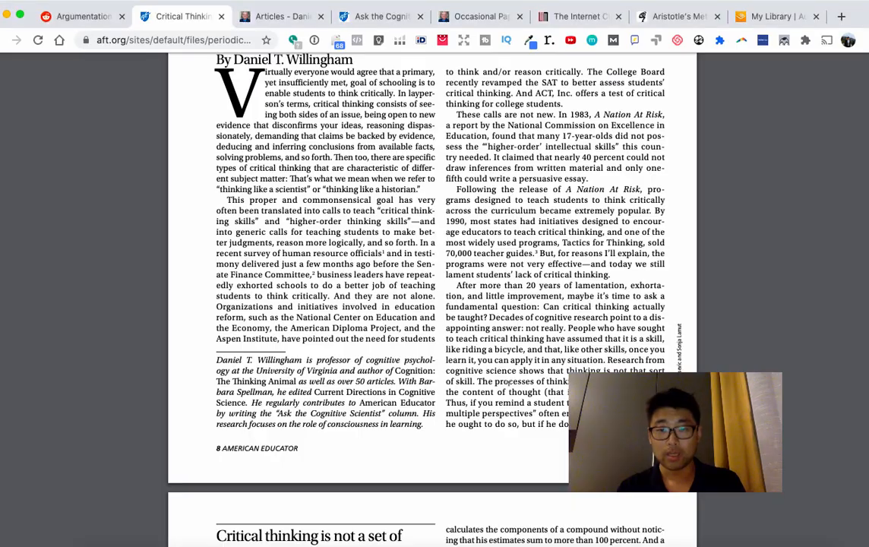
# Step: Scroll the article down to the 'Critical Thinking Programs: Lots of Time, Modest Benefit' section
pyautogui.scroll(-3)
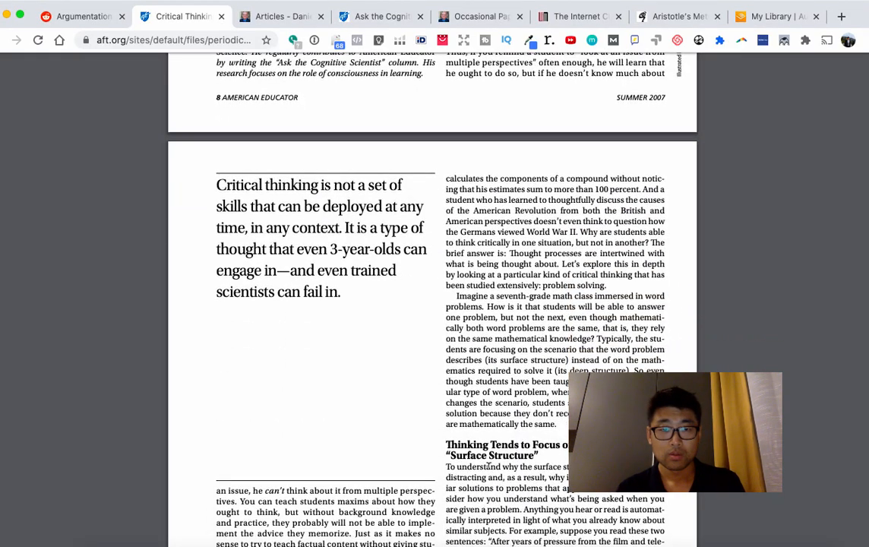
pyautogui.scroll(-3)
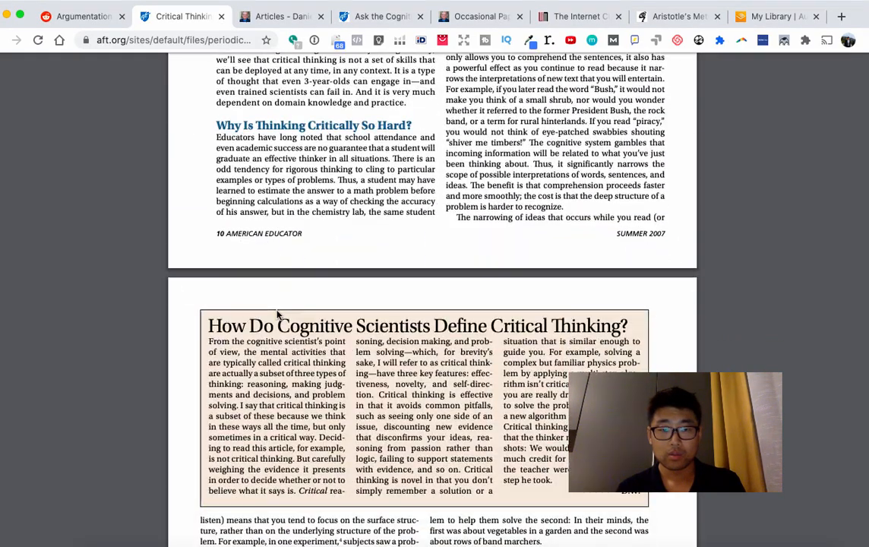
pyautogui.scroll(-3)
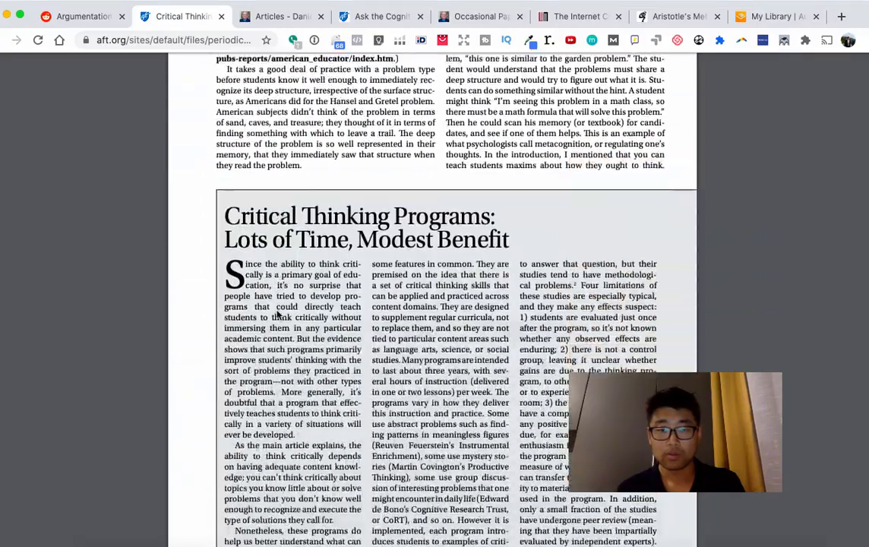
pyautogui.scroll(-3)
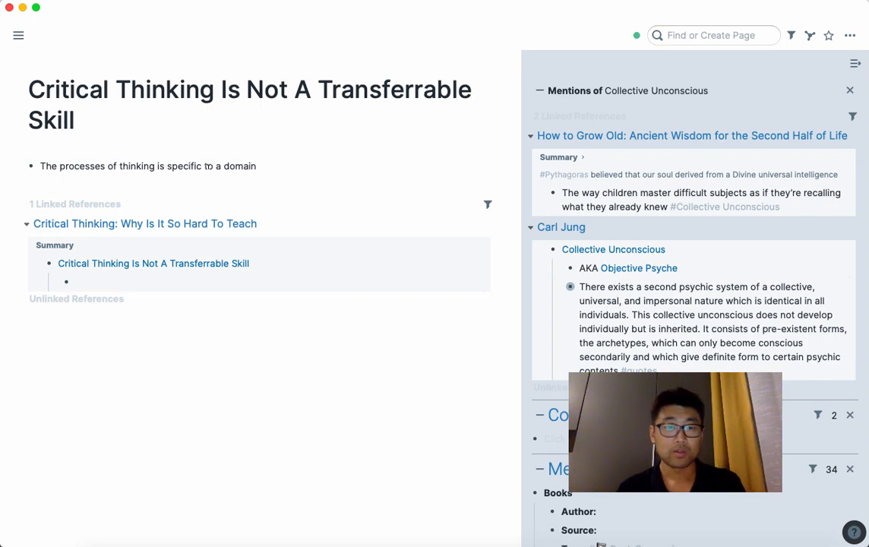
pyautogui.moveTo(152, 180)
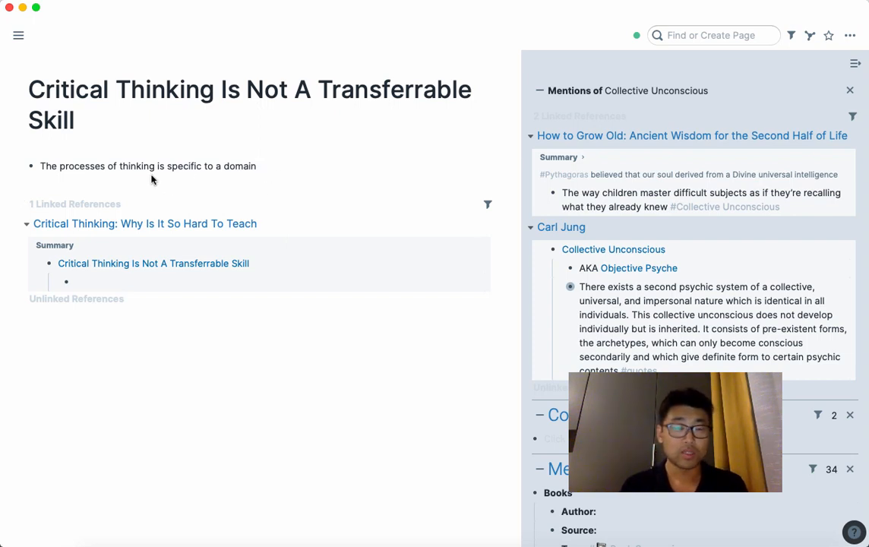
pyautogui.moveTo(283, 183)
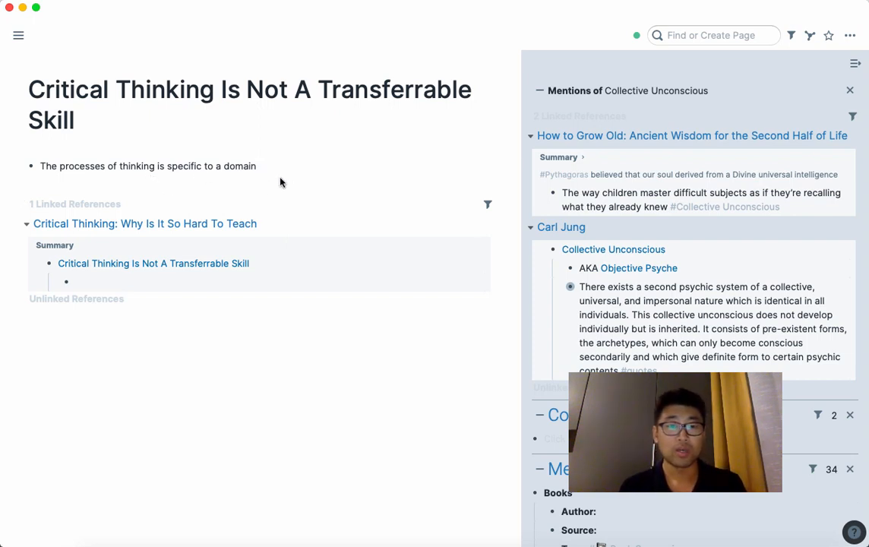
# Step: Finish the bullet '…specific to a domain and domain practice', select it, and go to the literature note
pyautogui.write('and domain practice')
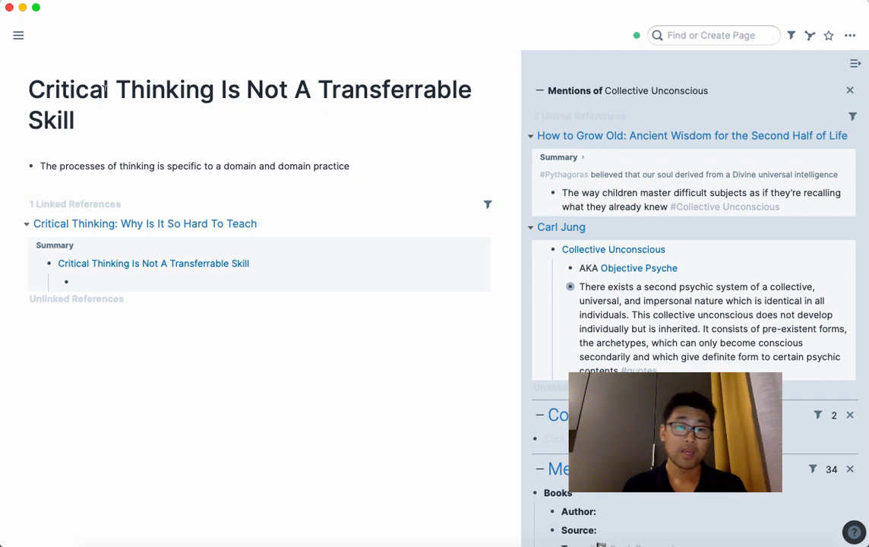
pyautogui.click(146, 223)
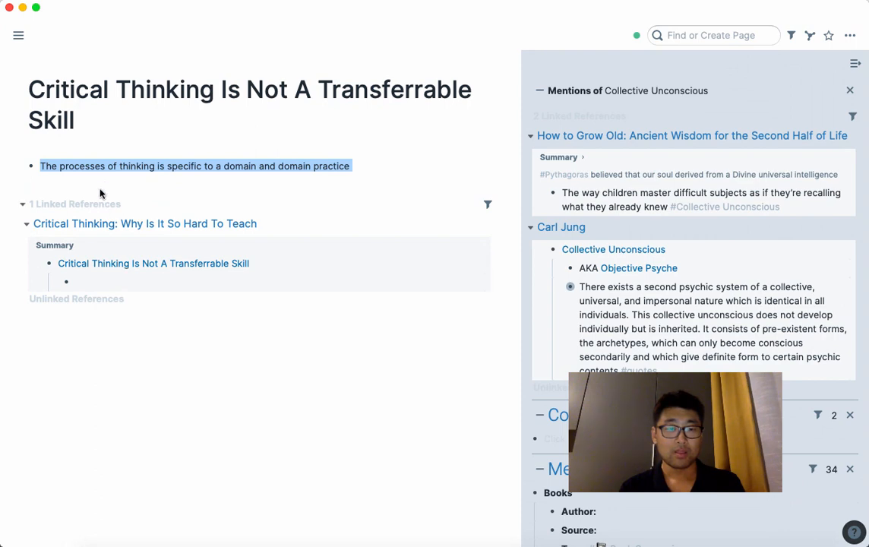
pyautogui.click(144, 223)
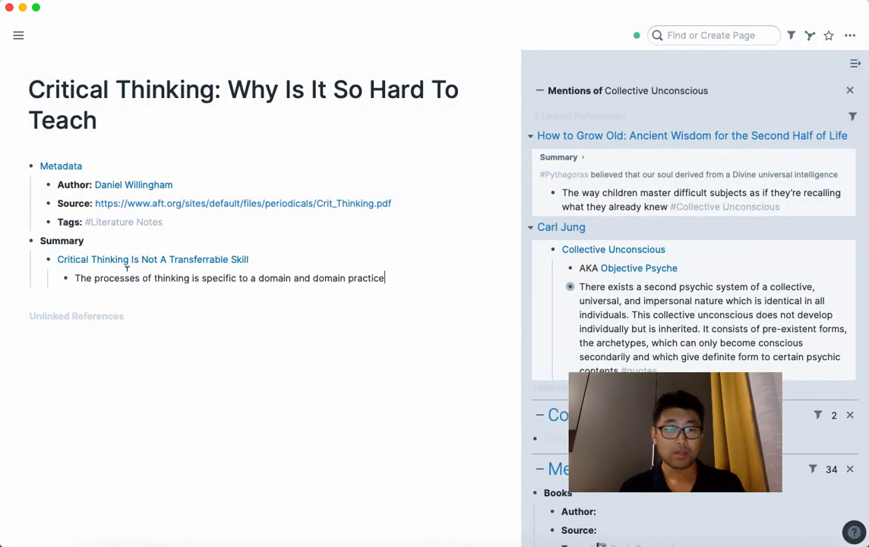
# Step: Tag the claim link with #thinking on paper and #circle of competence
pyautogui.press('Enter')
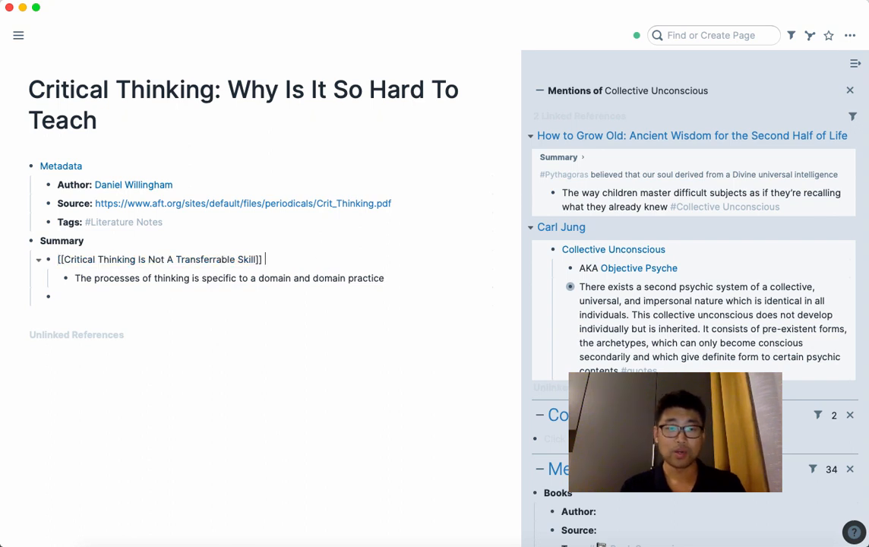
pyautogui.write('#think')
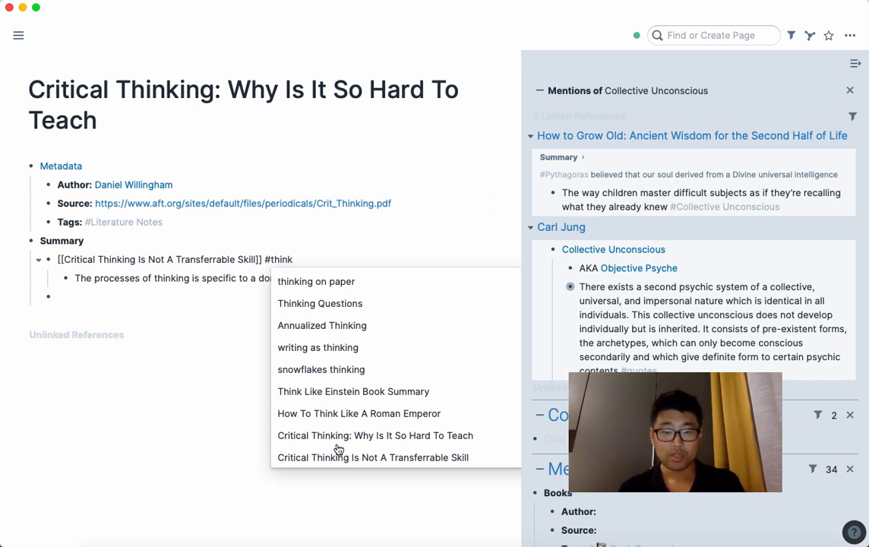
pyautogui.moveTo(333, 285)
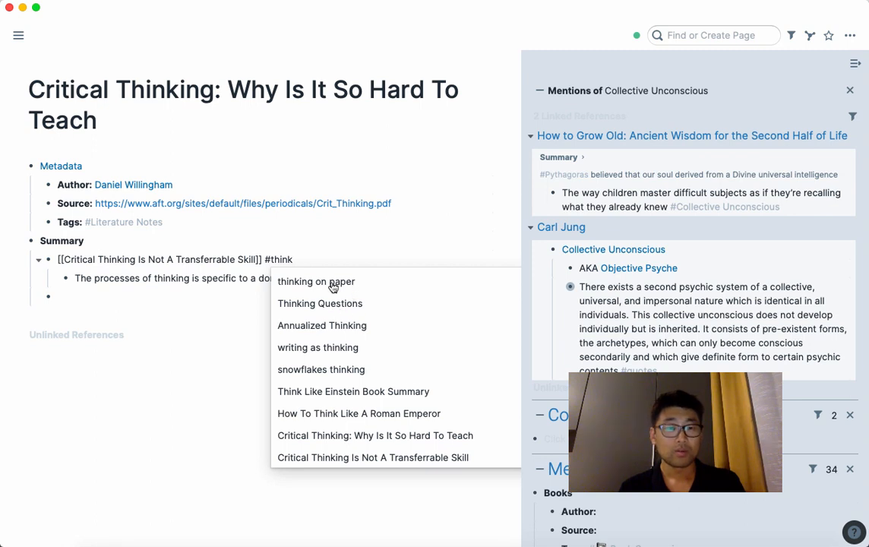
pyautogui.moveTo(305, 292)
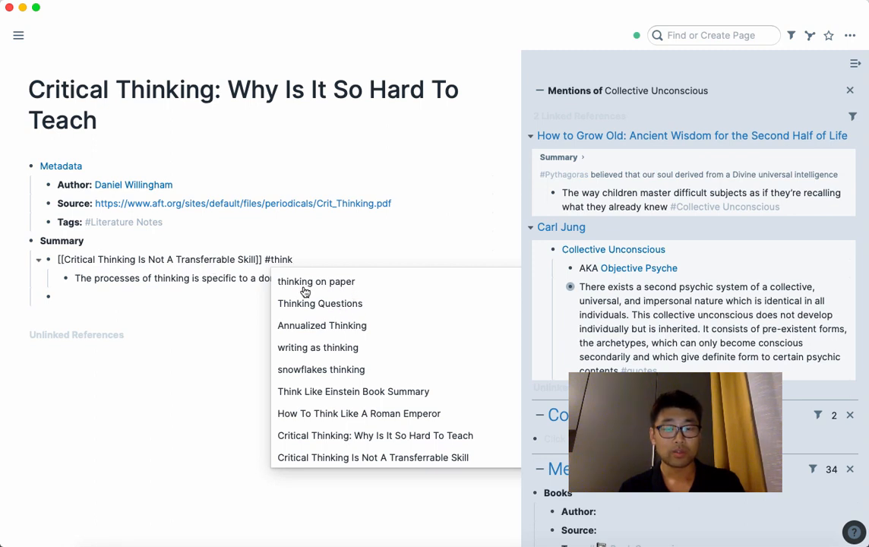
pyautogui.click(316, 281)
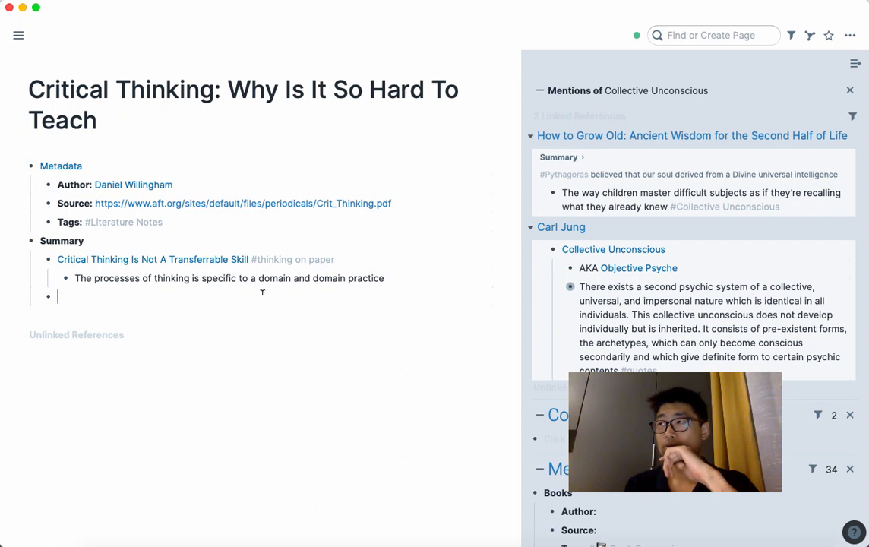
pyautogui.write('#circle of competence')
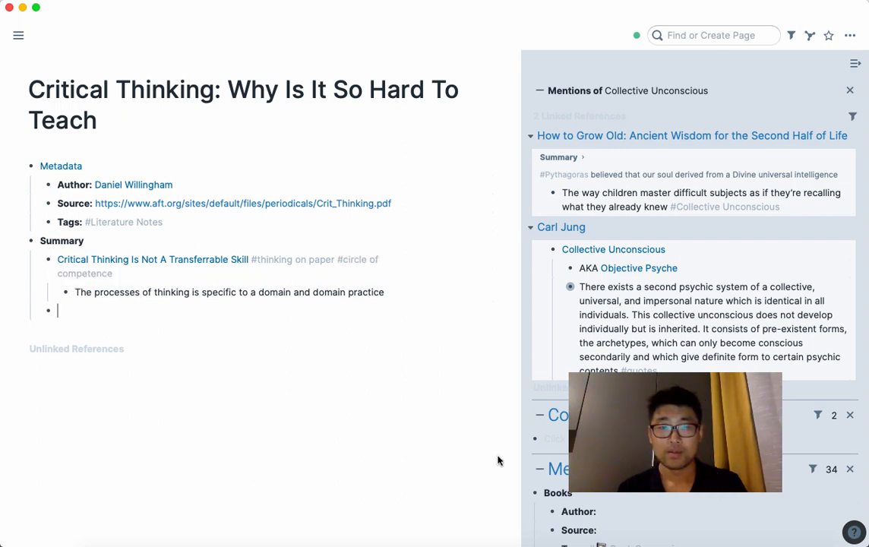